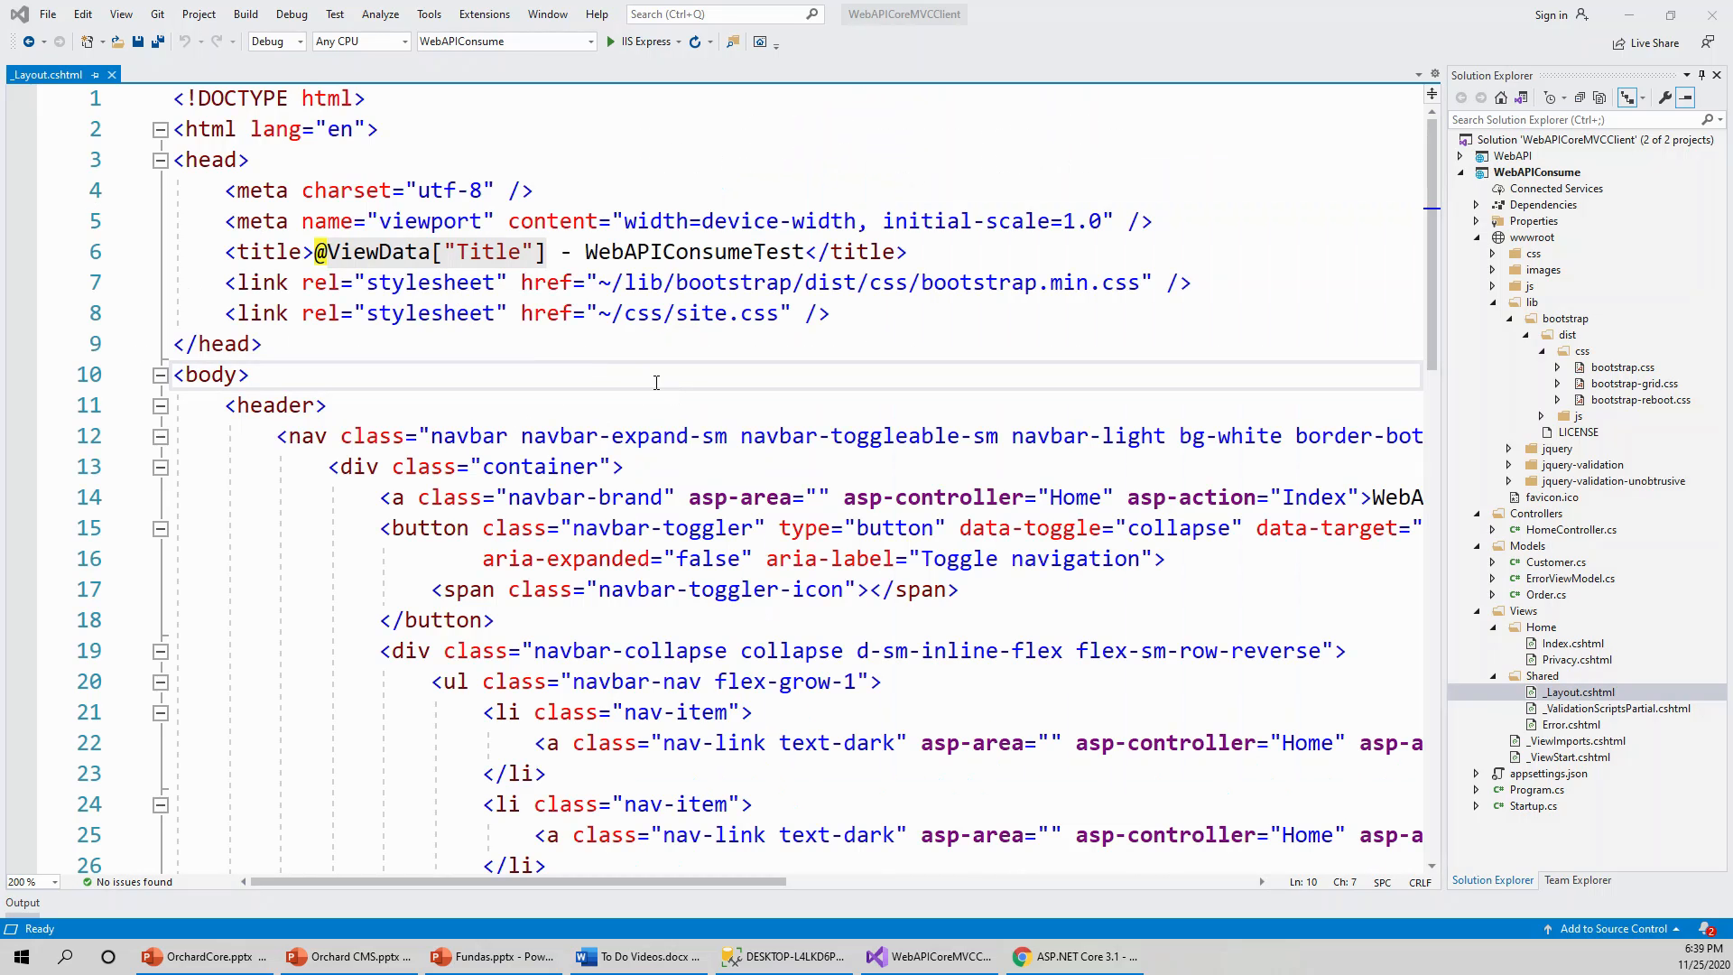
mouse_move(234, 341)
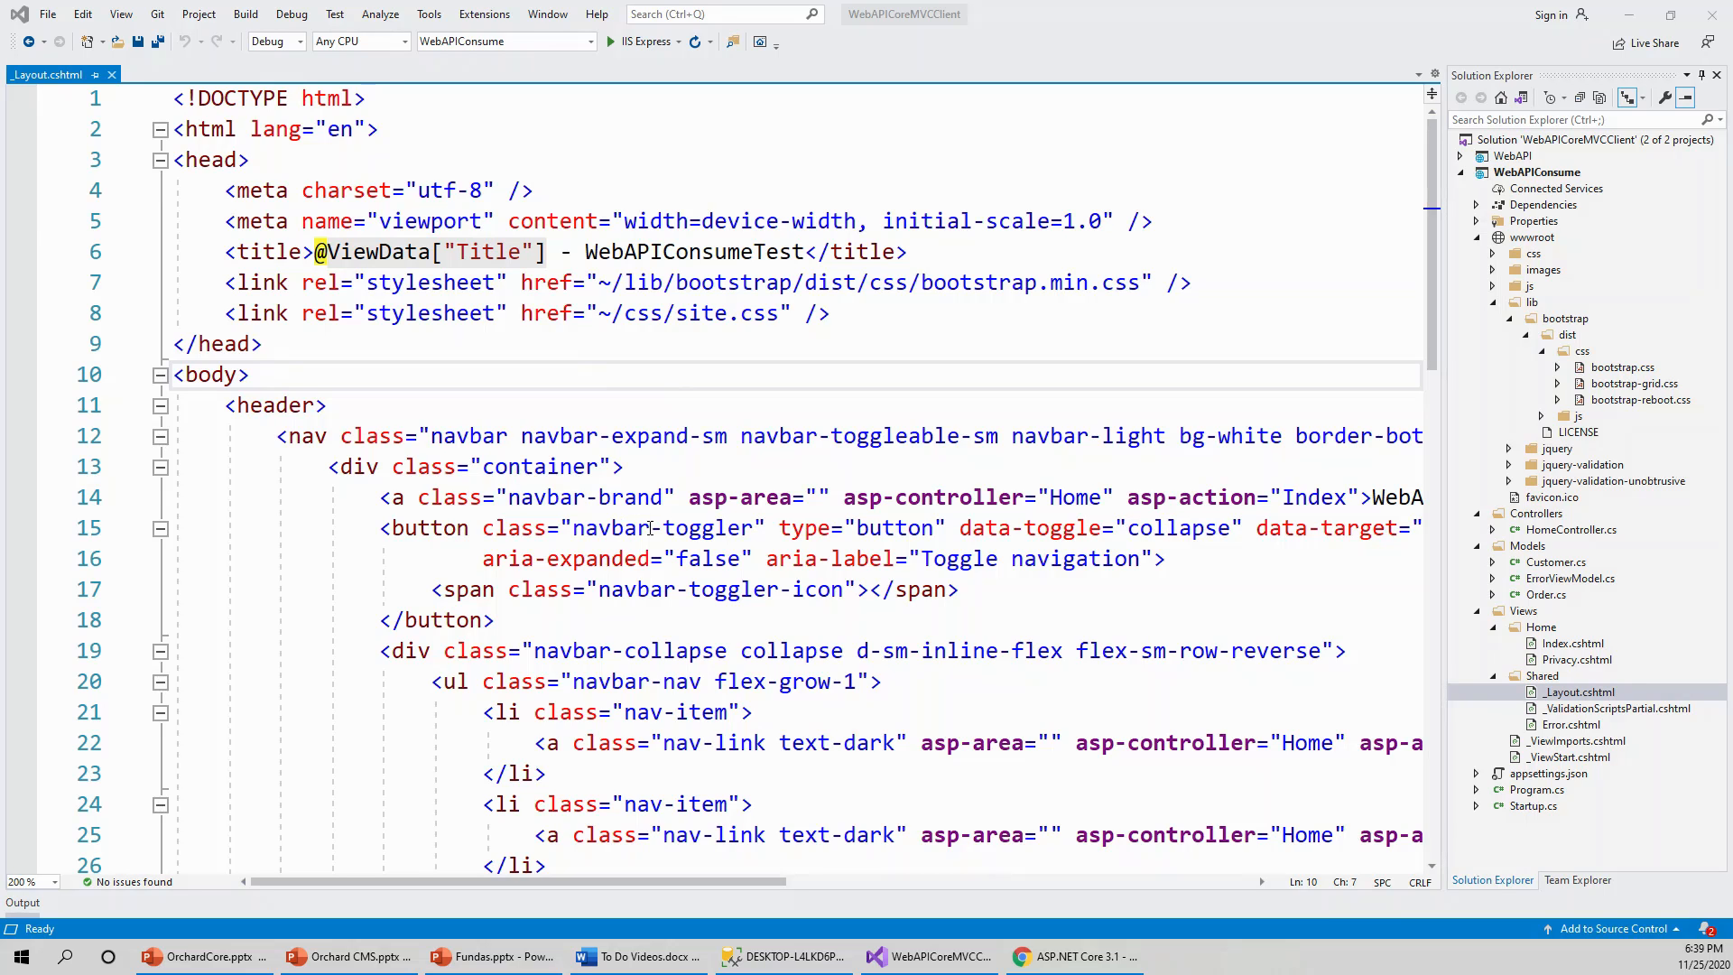
mouse_move(659, 616)
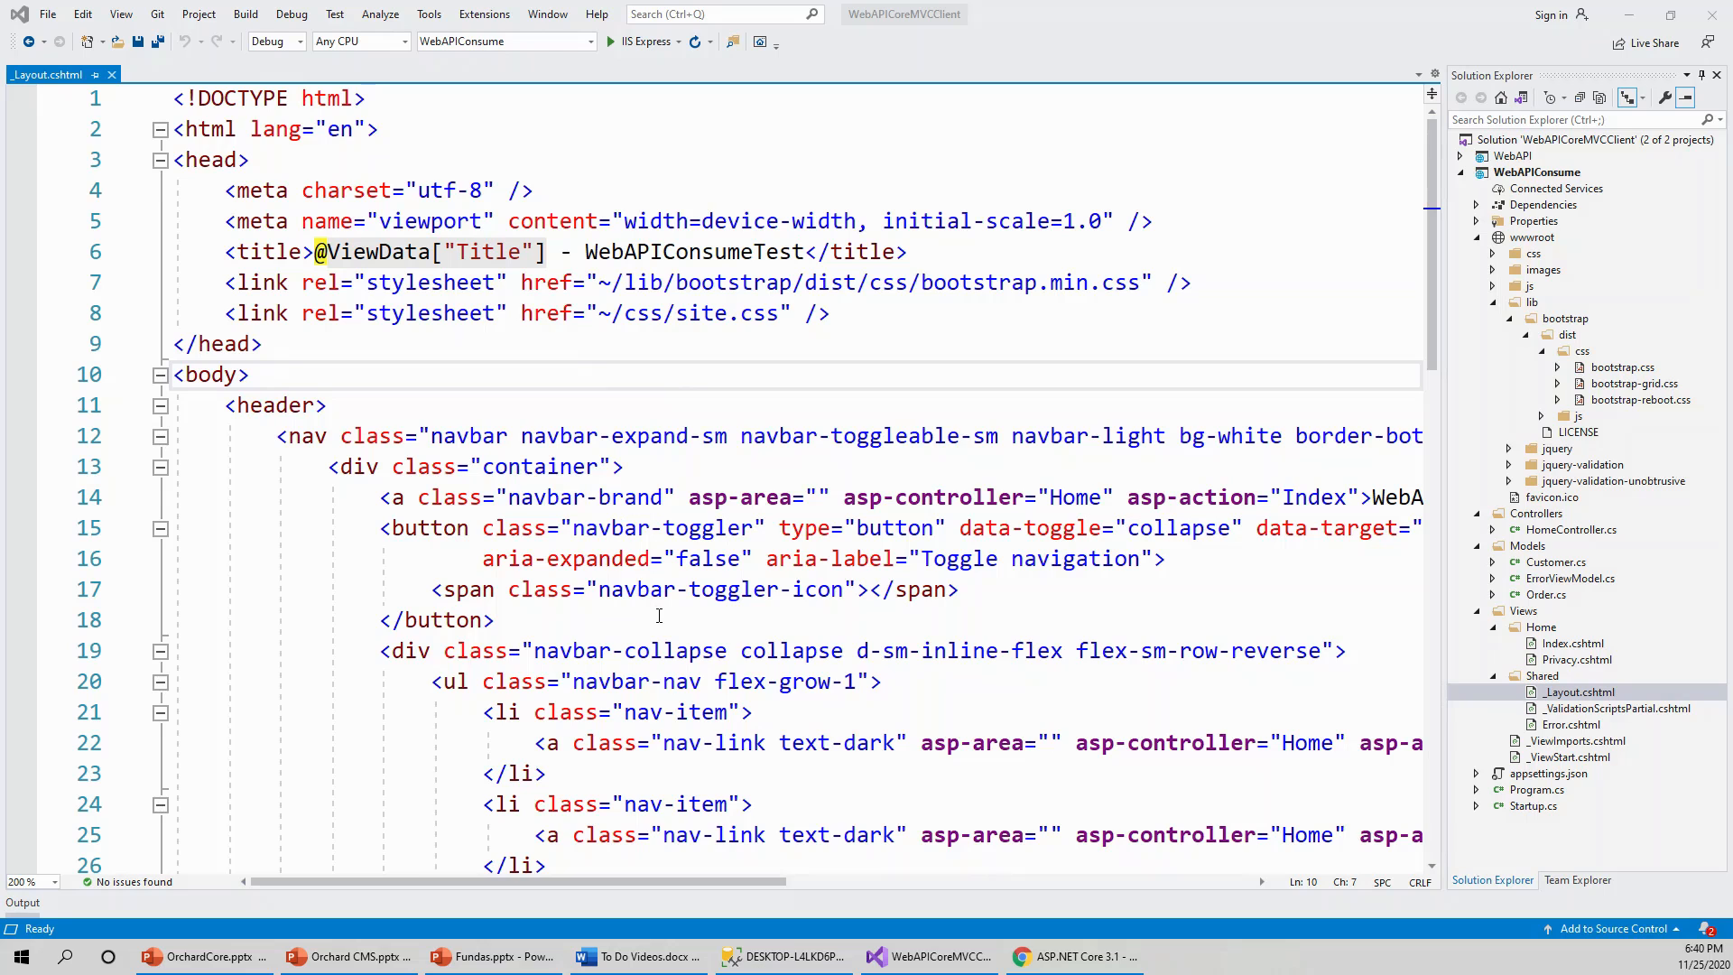
mouse_move(657, 711)
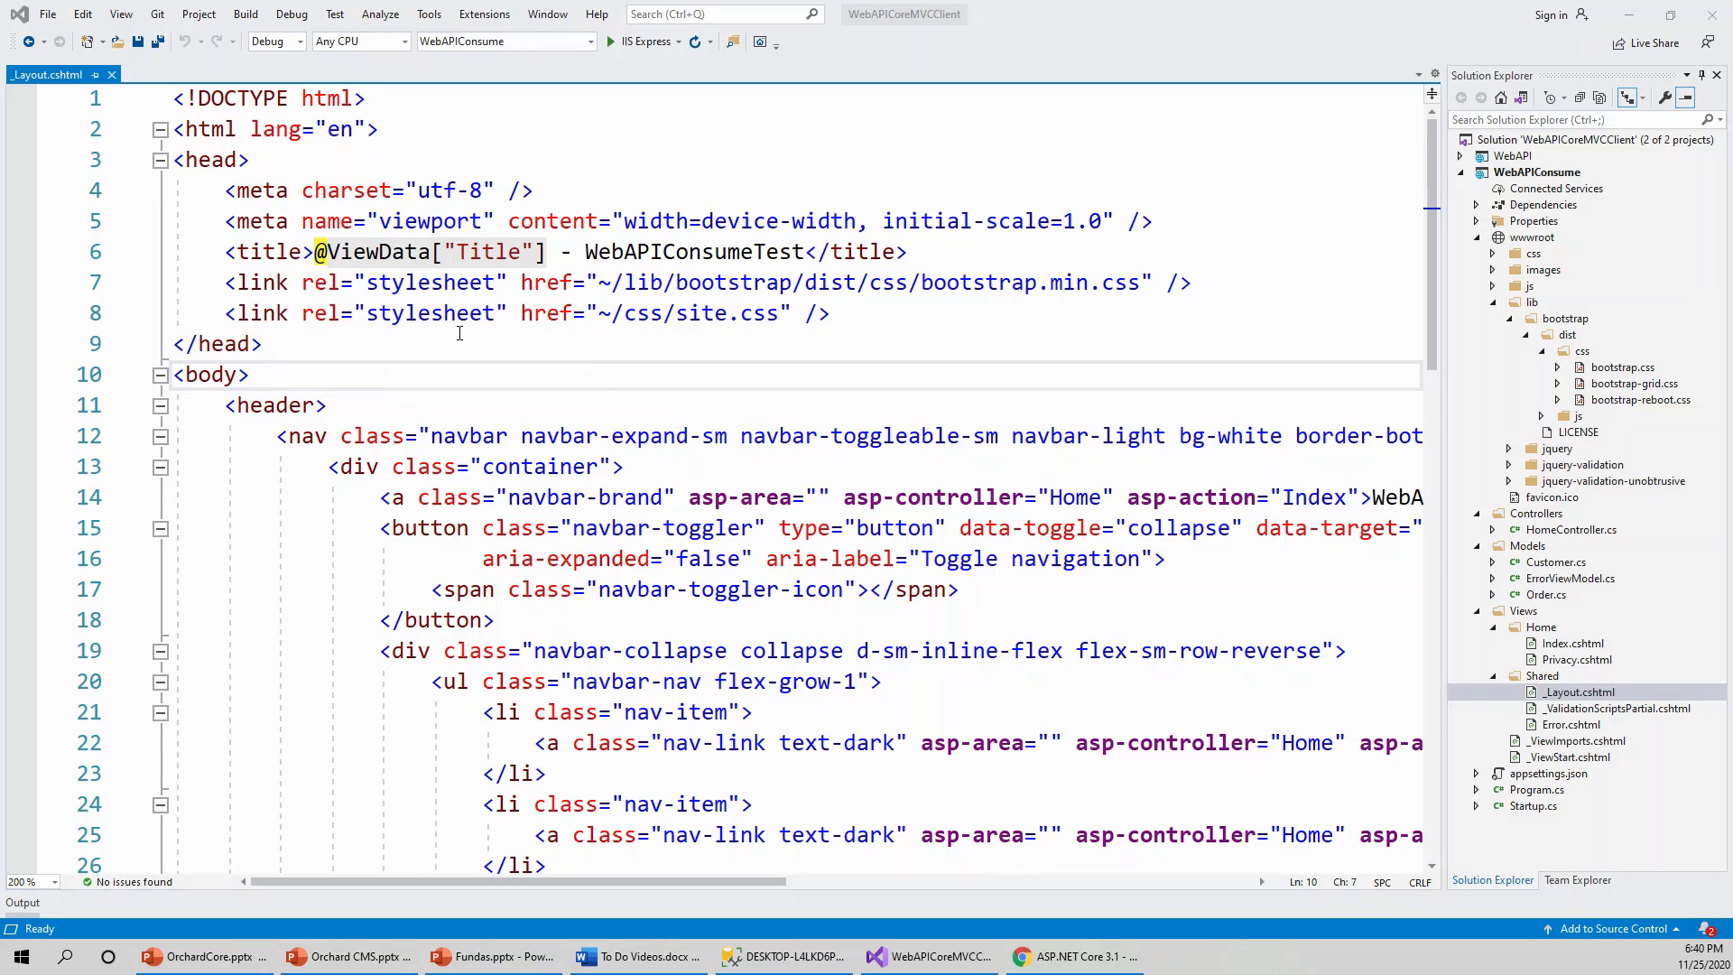
mouse_move(207, 292)
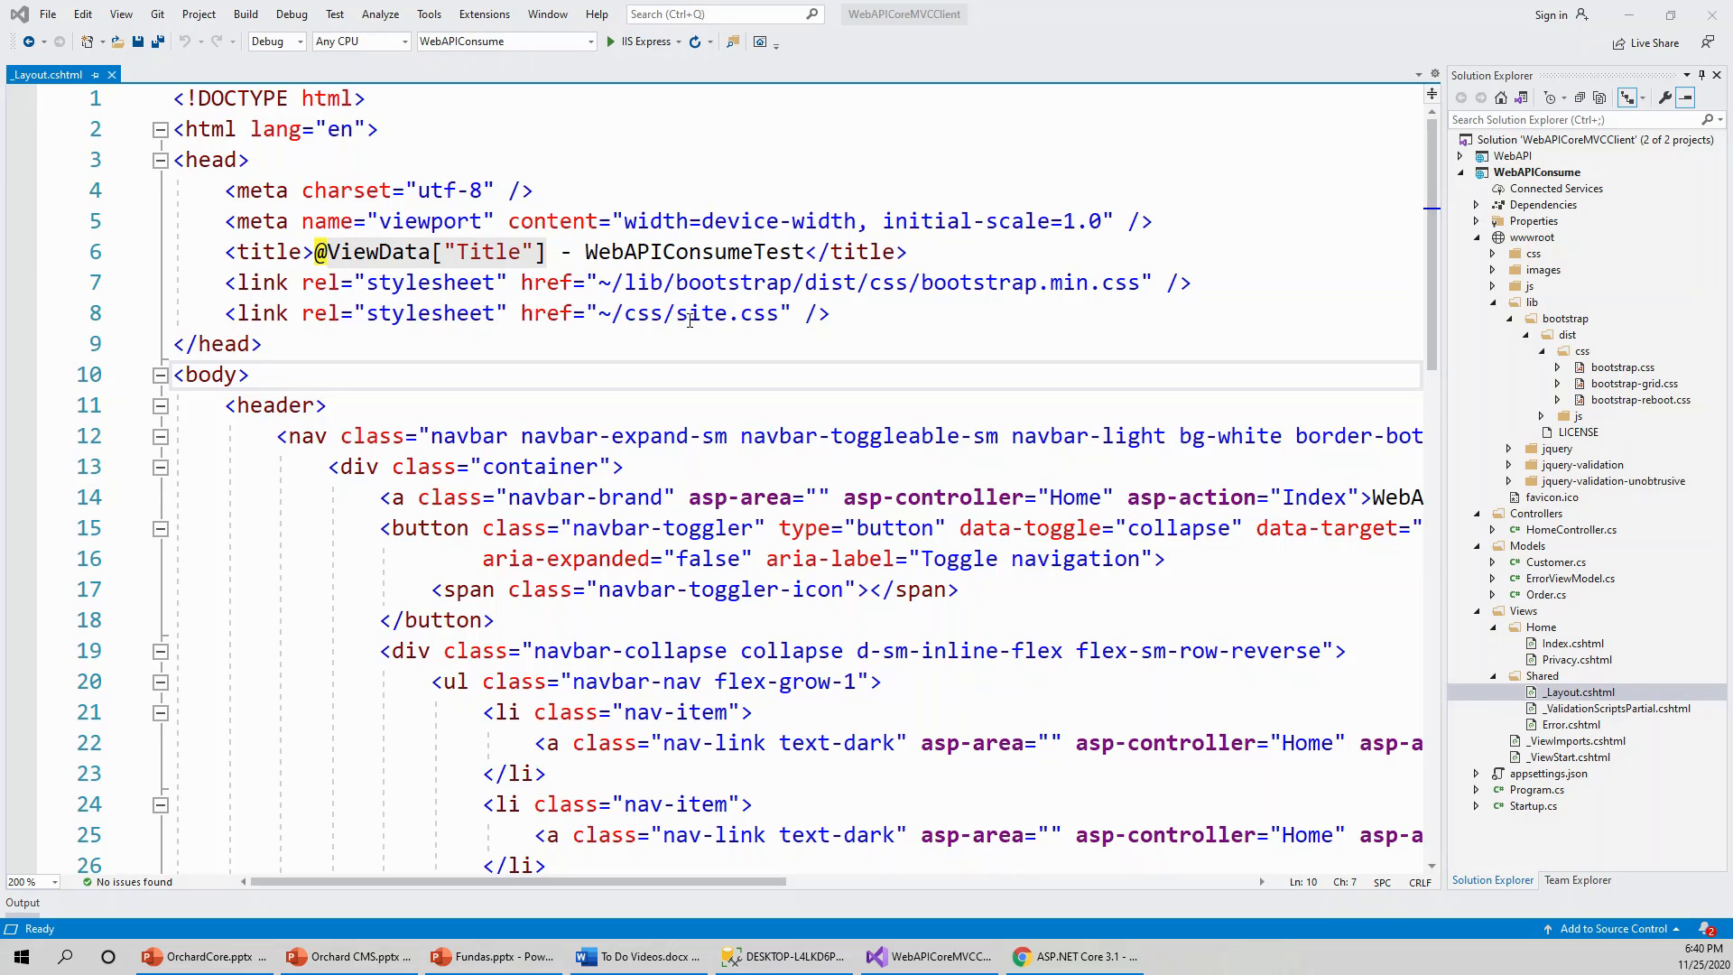
mouse_move(958, 284)
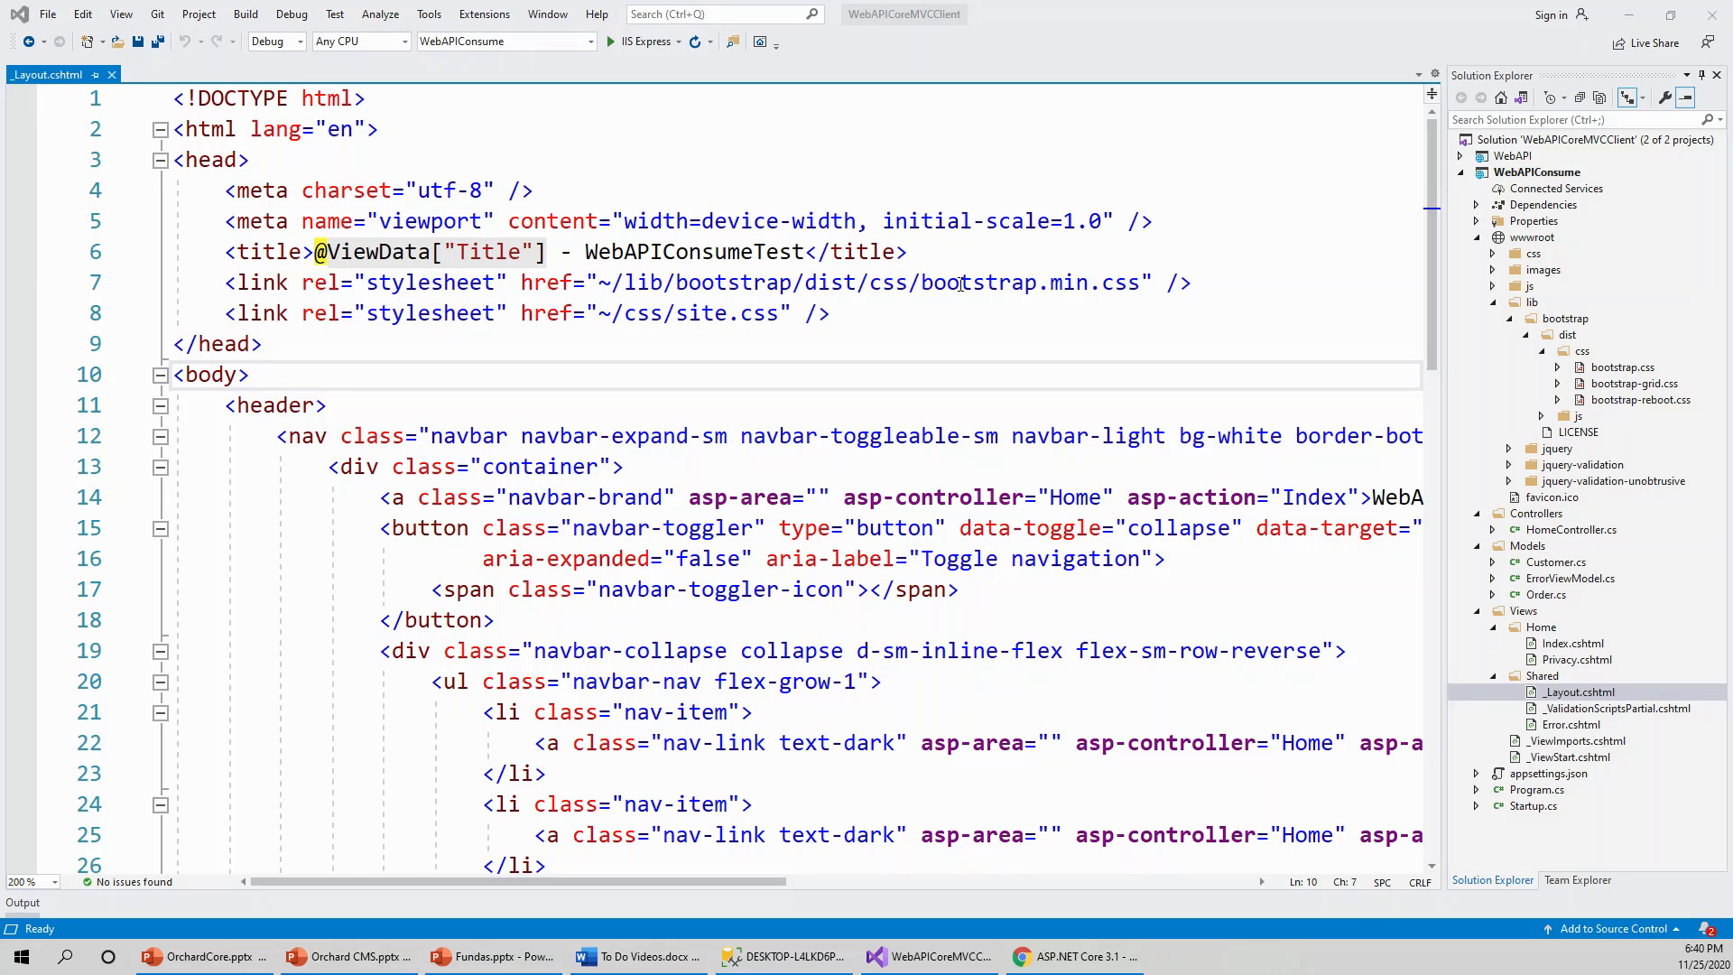
mouse_move(912, 282)
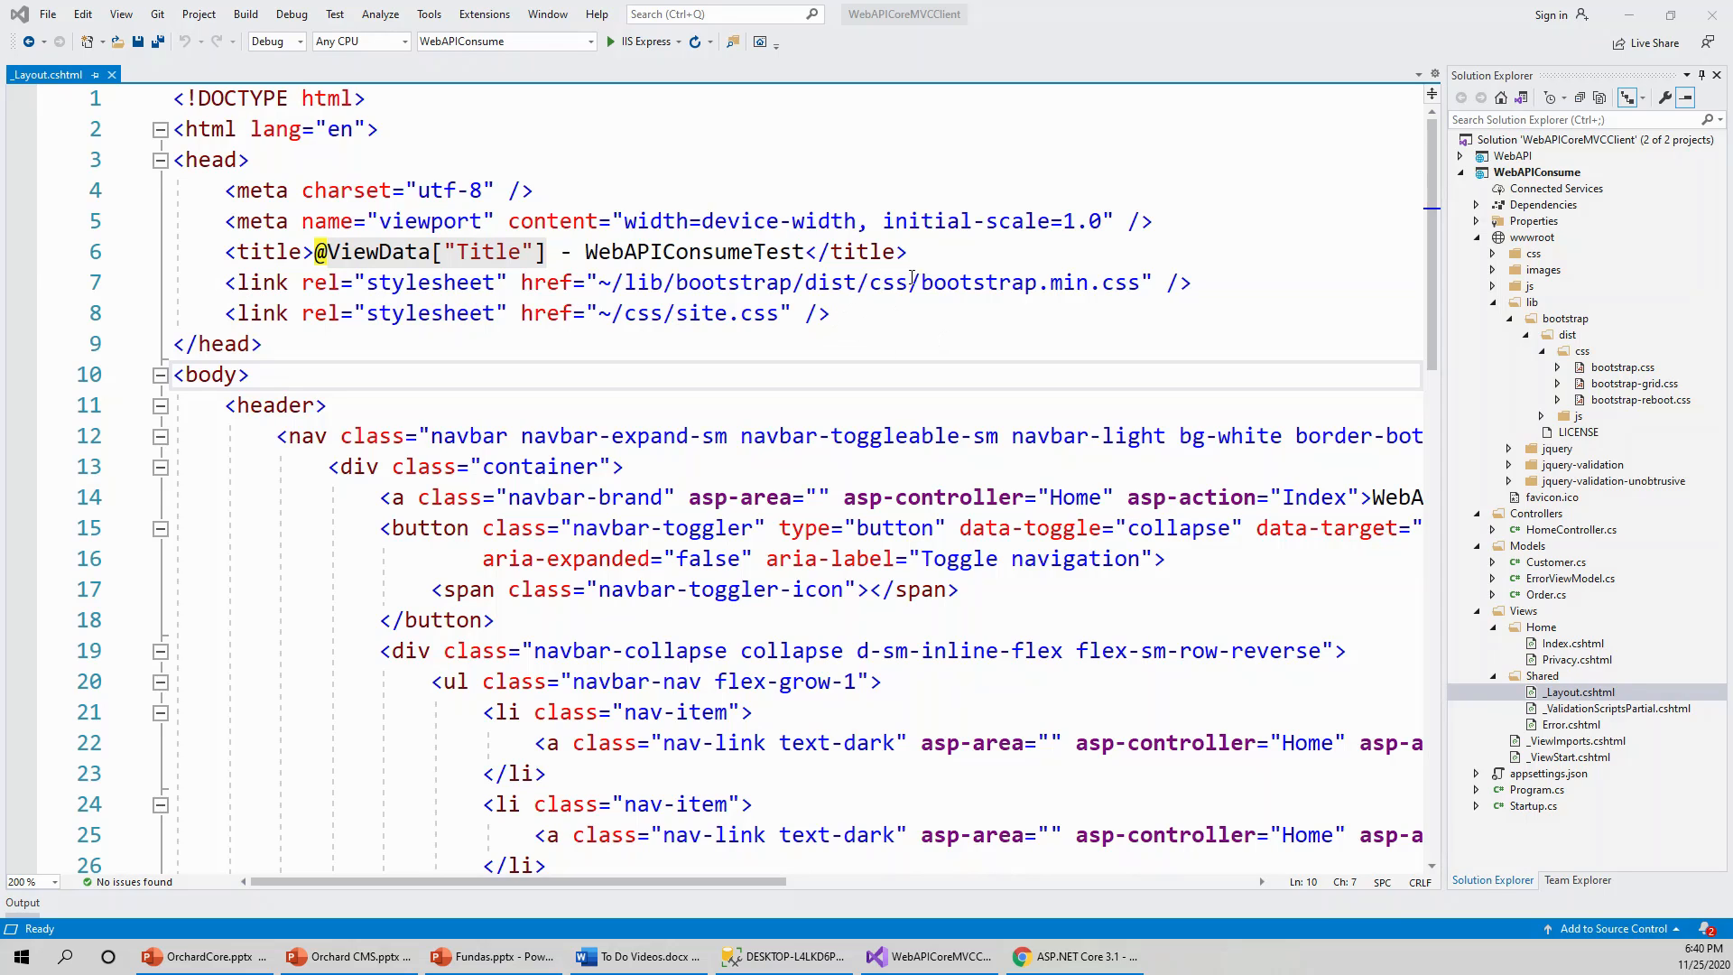
mouse_move(688, 519)
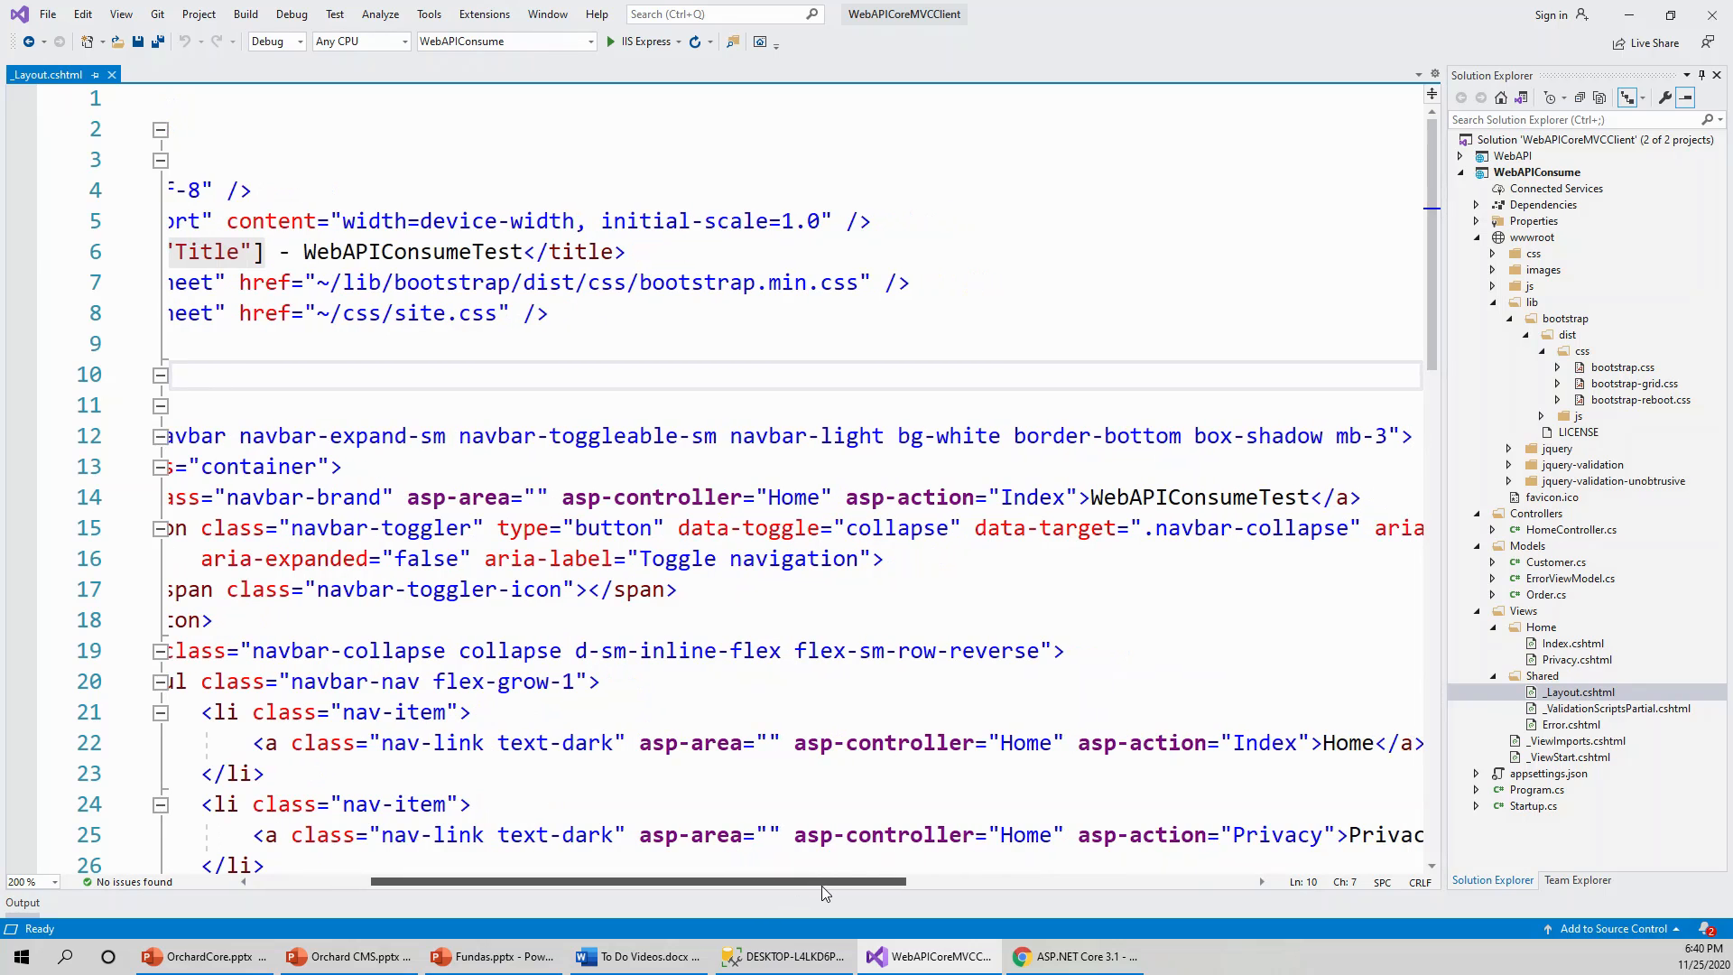
- Select all of the existing _Layout.cshtml markup so it can be replaced with the minimal template
scroll(left, 3)
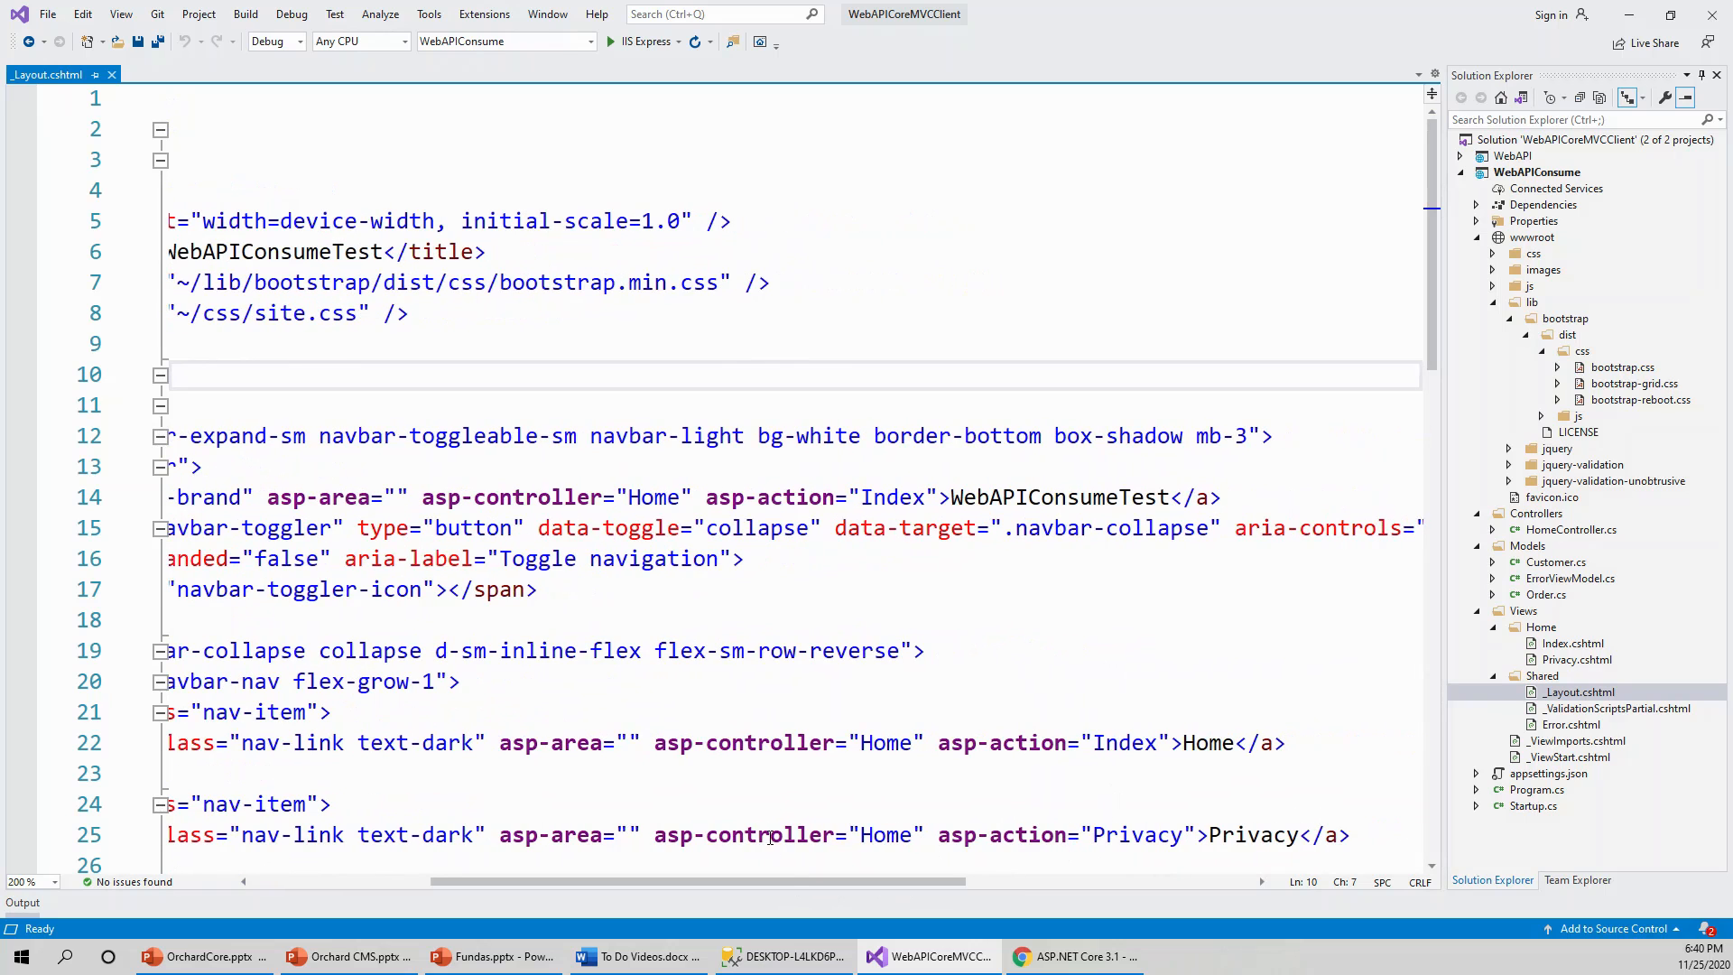
scroll(left, 3)
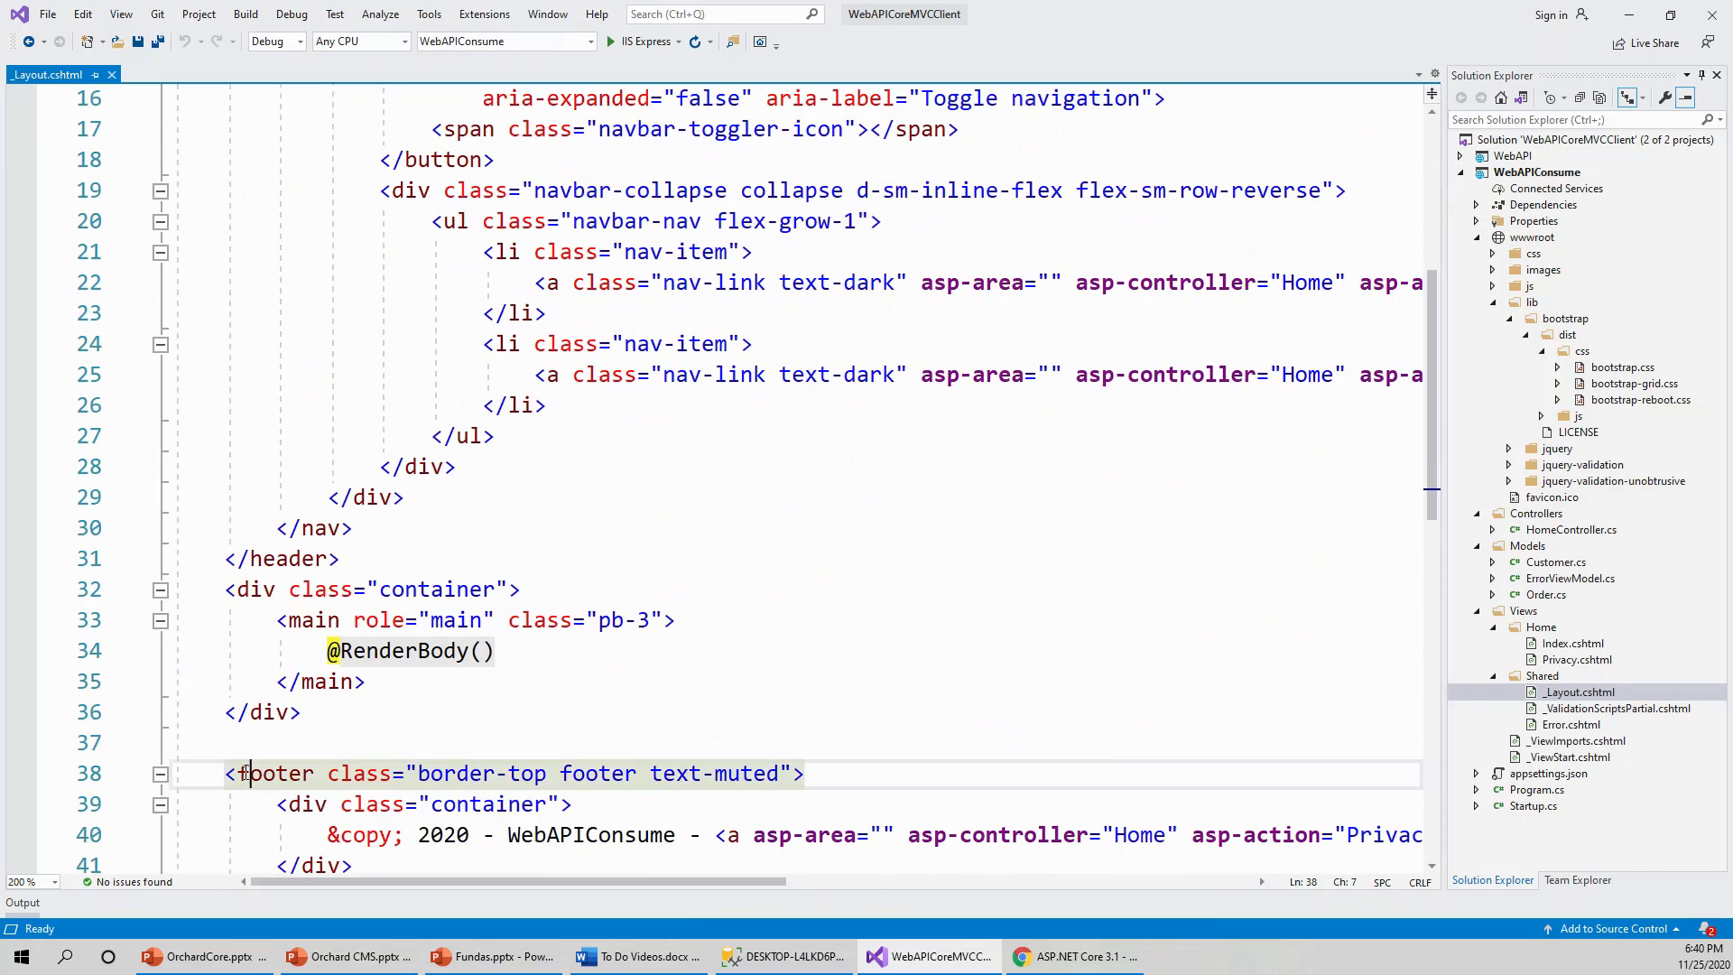
scroll(down, 3)
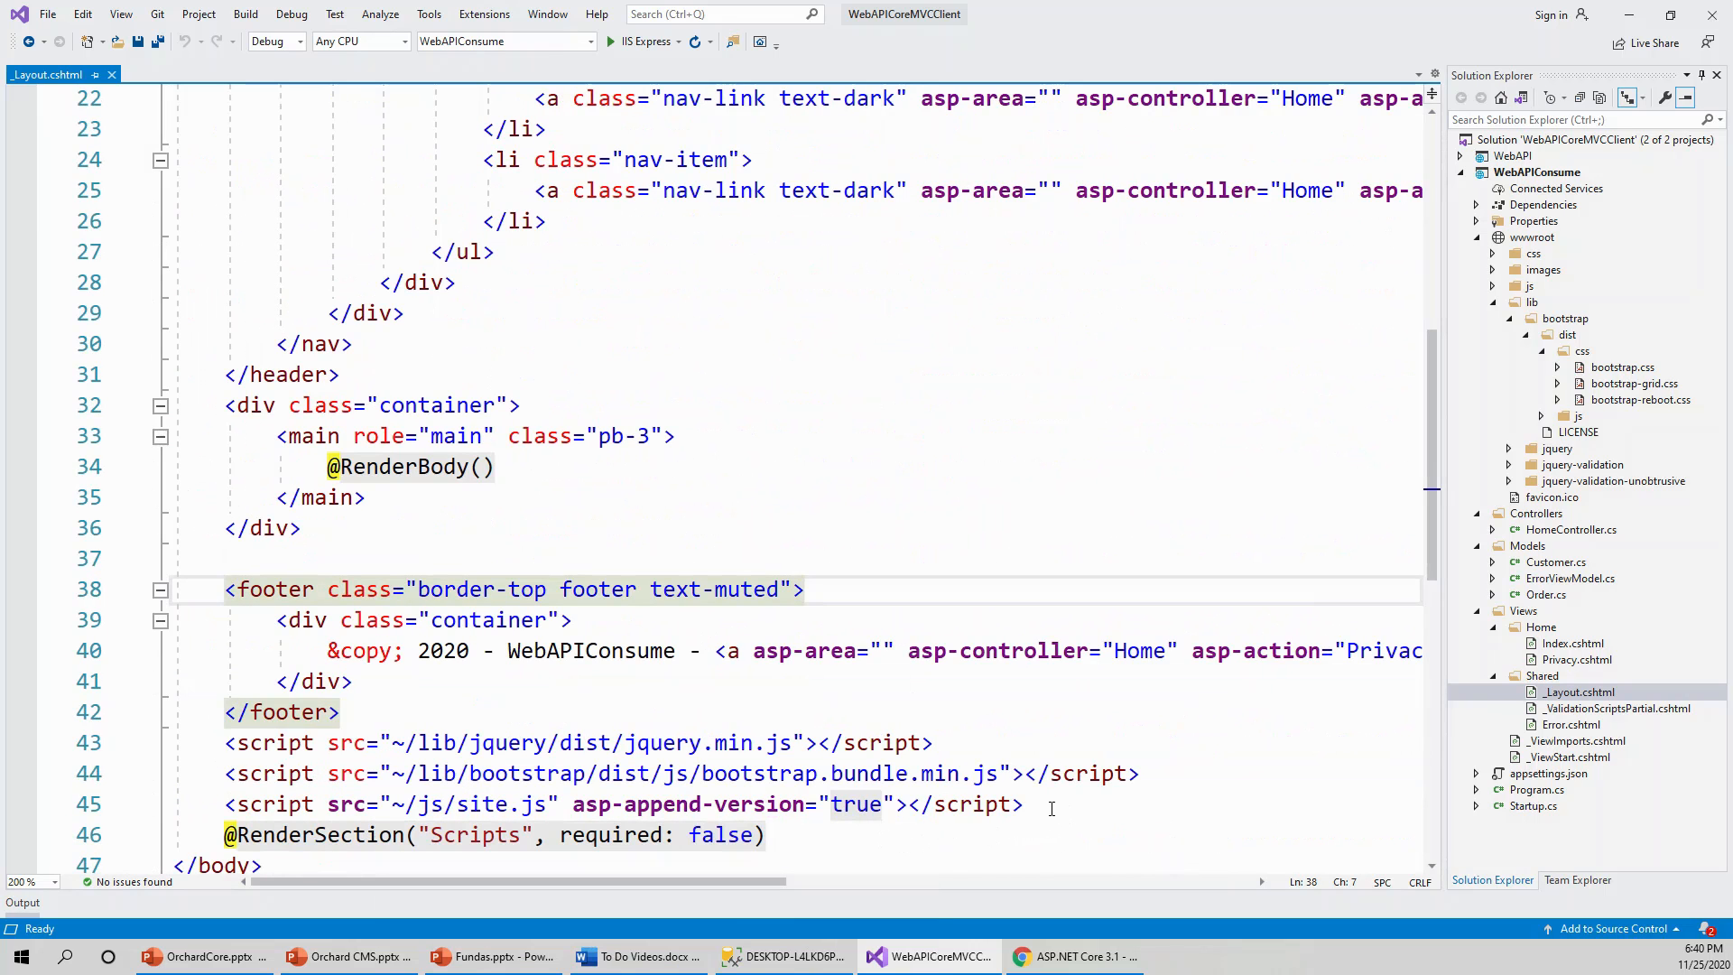
mouse_move(1031, 834)
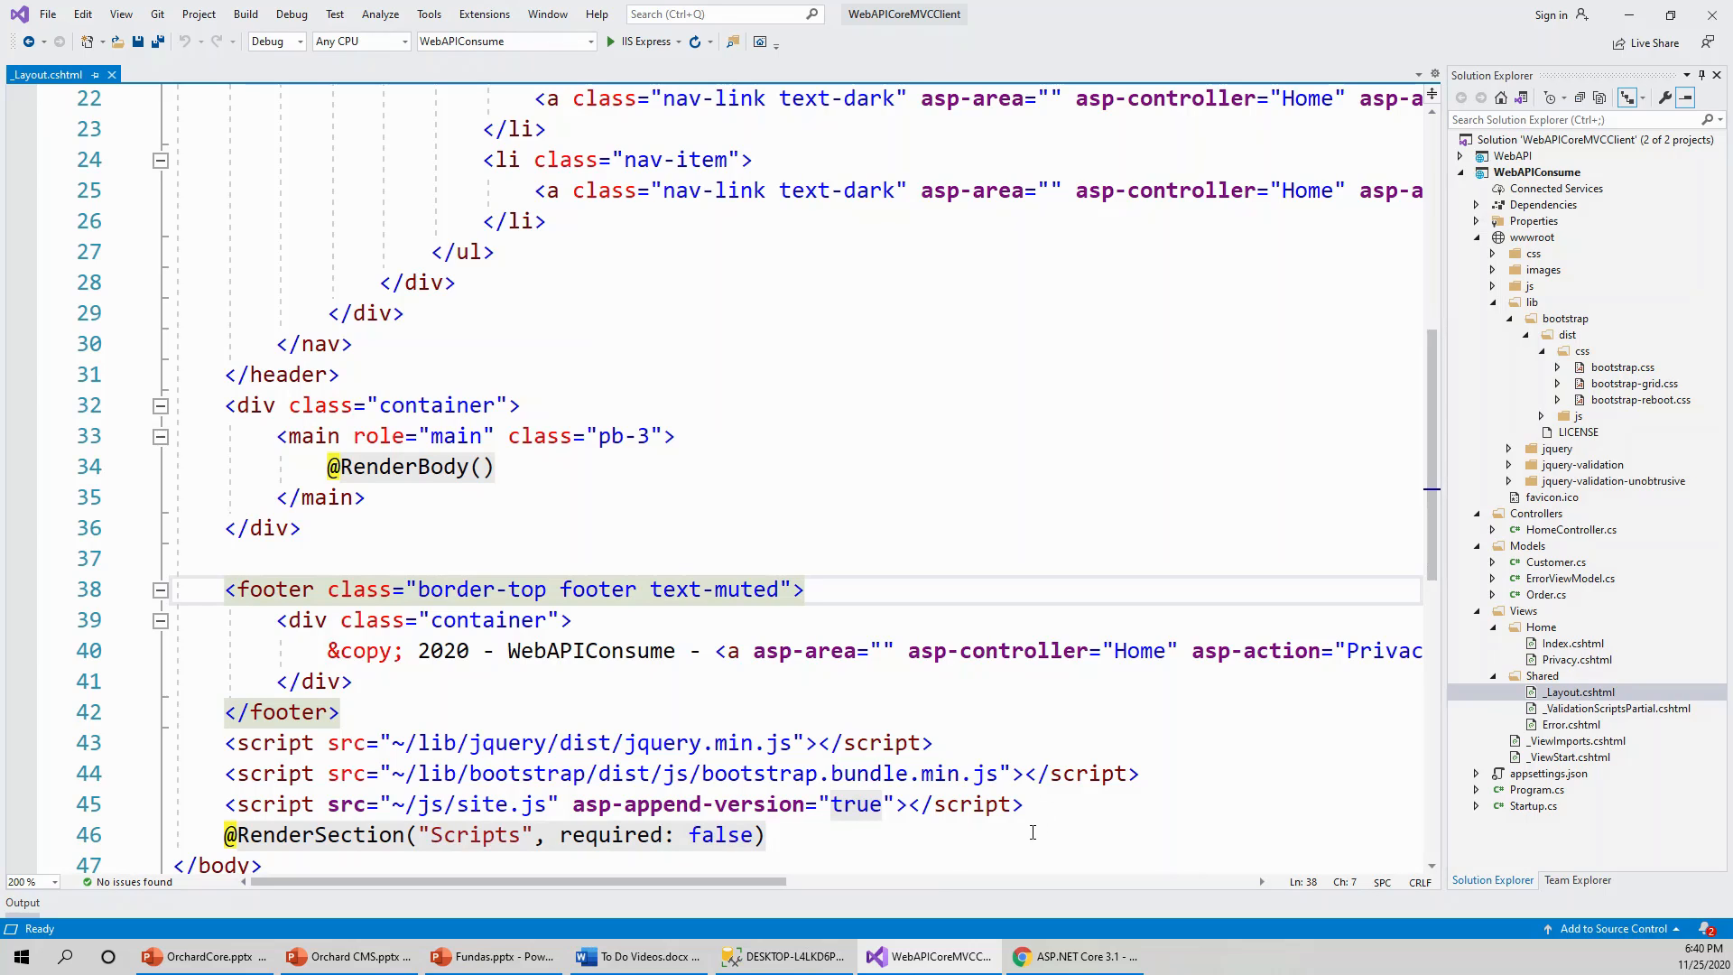
mouse_move(1050, 807)
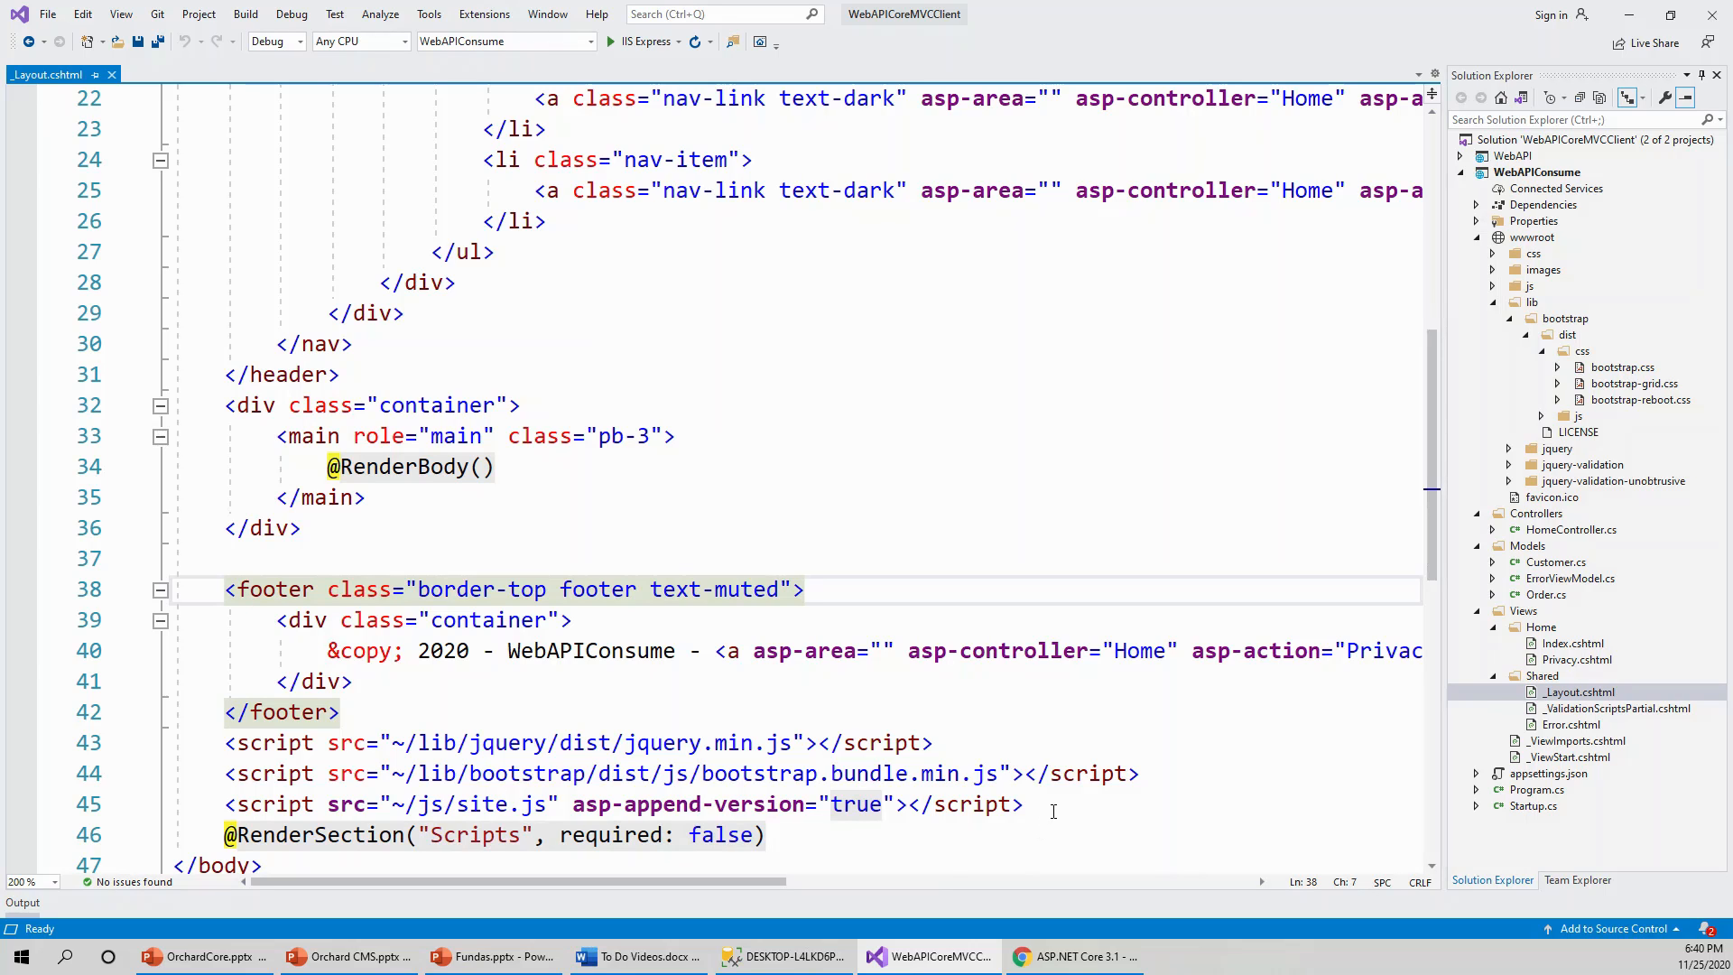
click(248, 588)
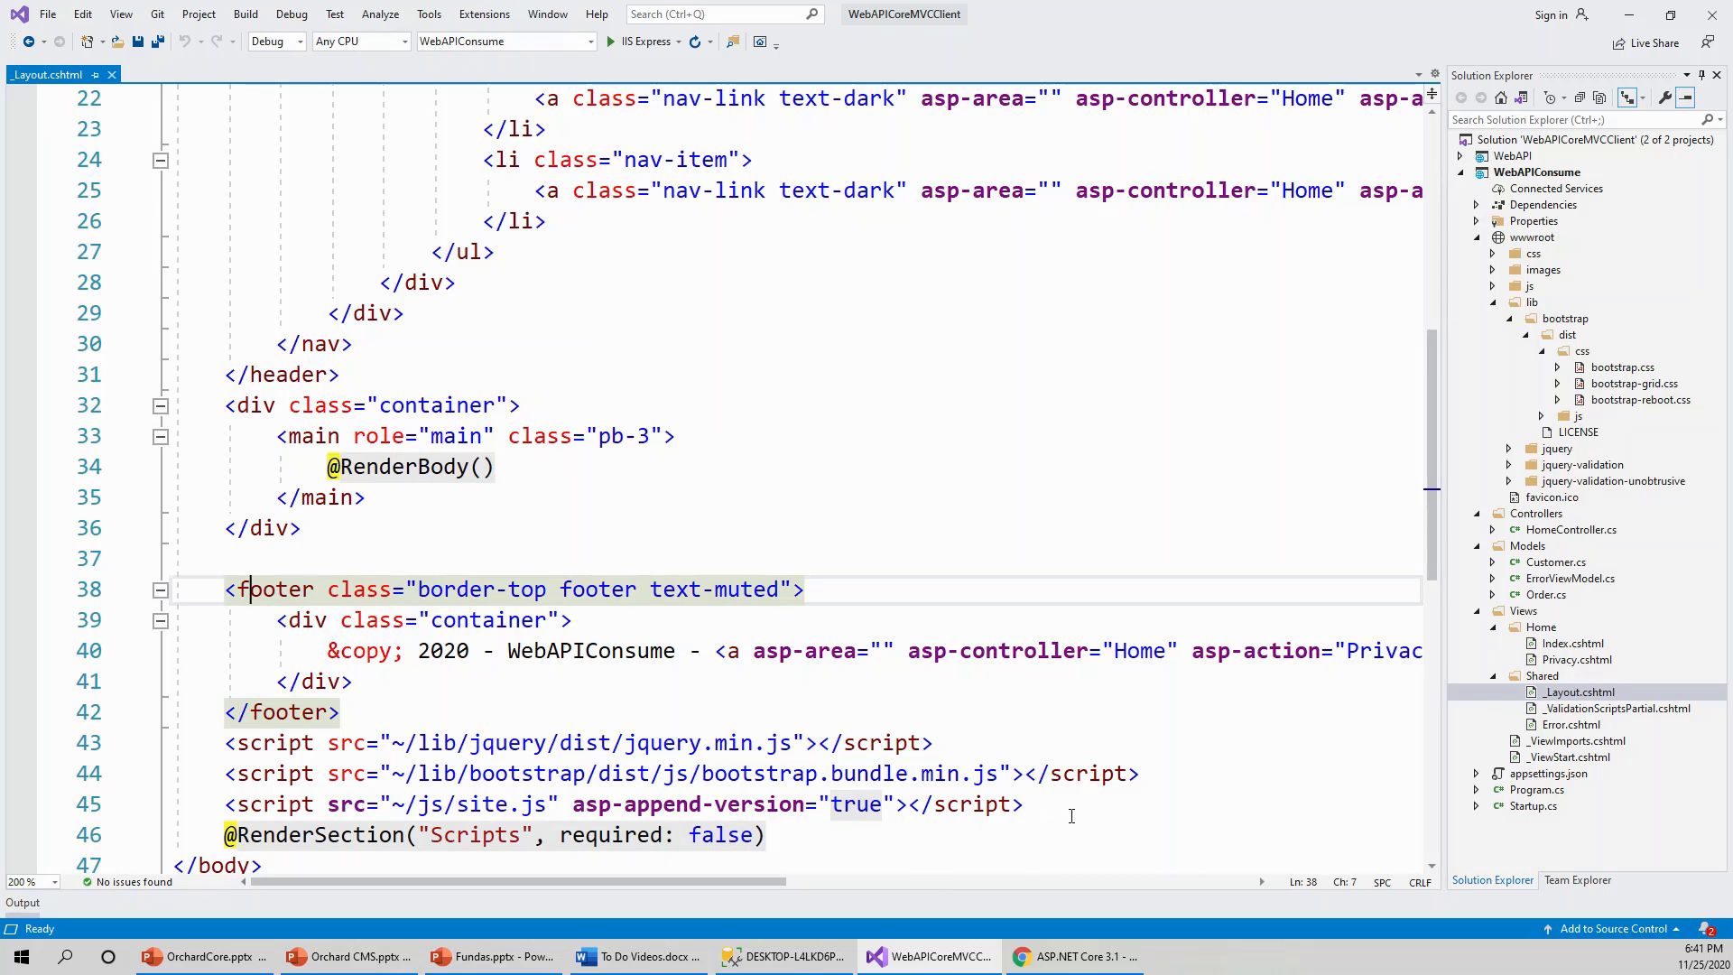
scroll(down, 3)
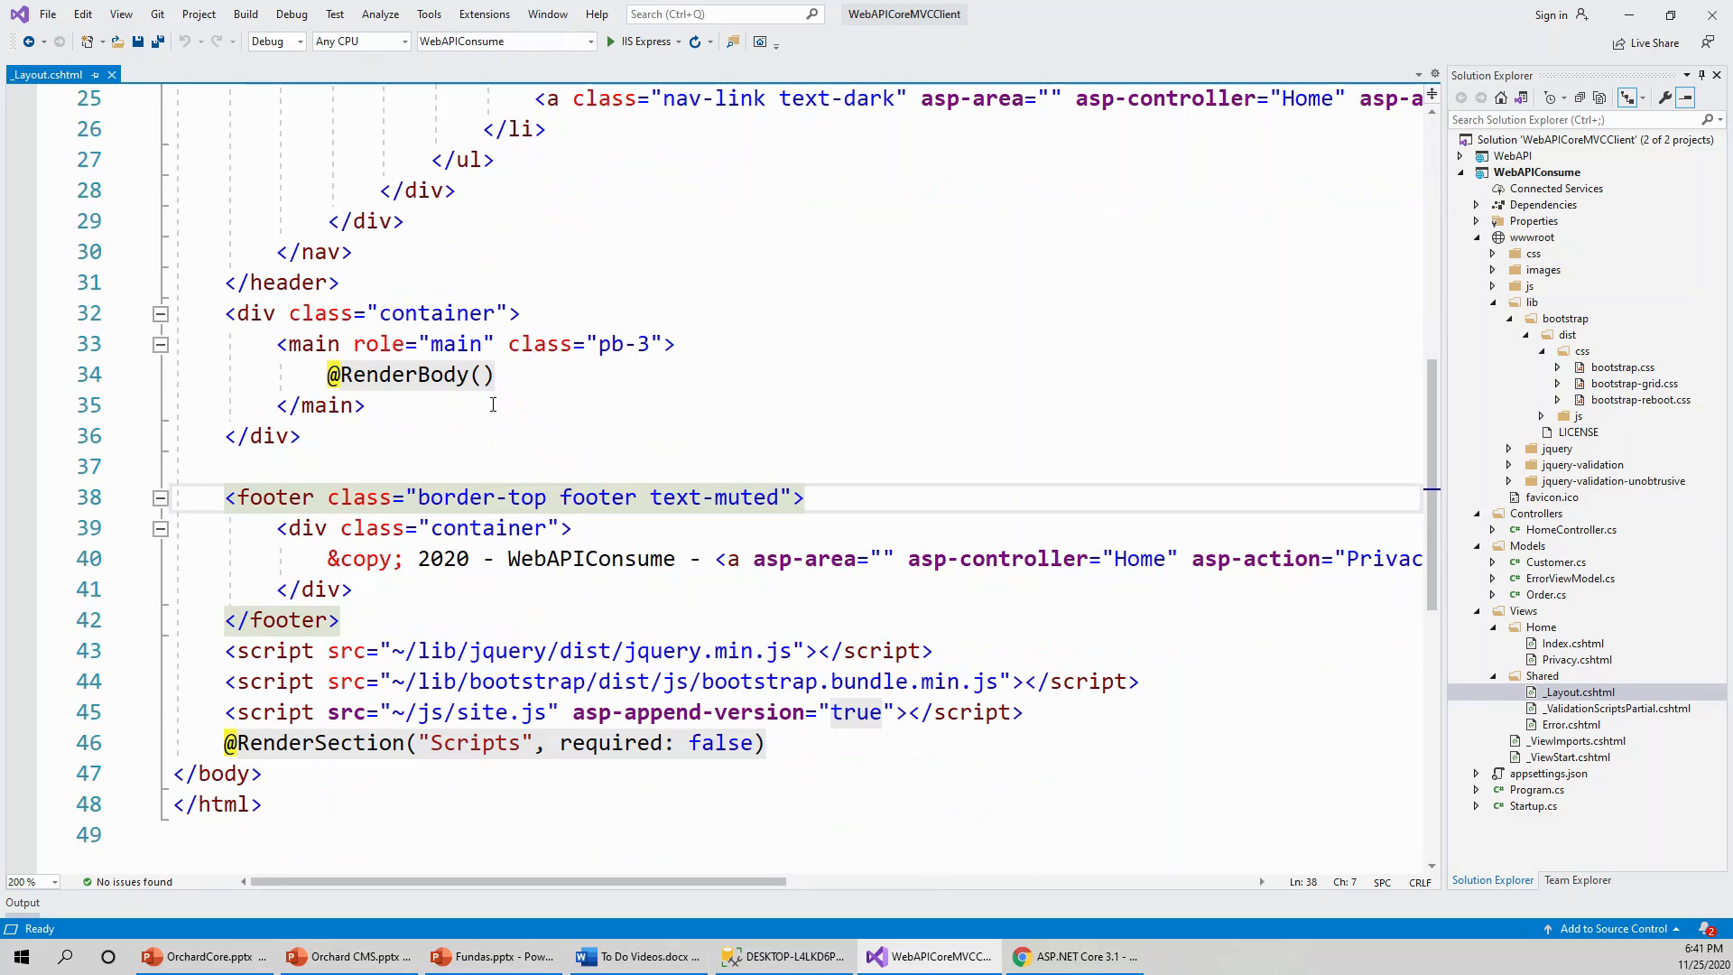
click(355, 803)
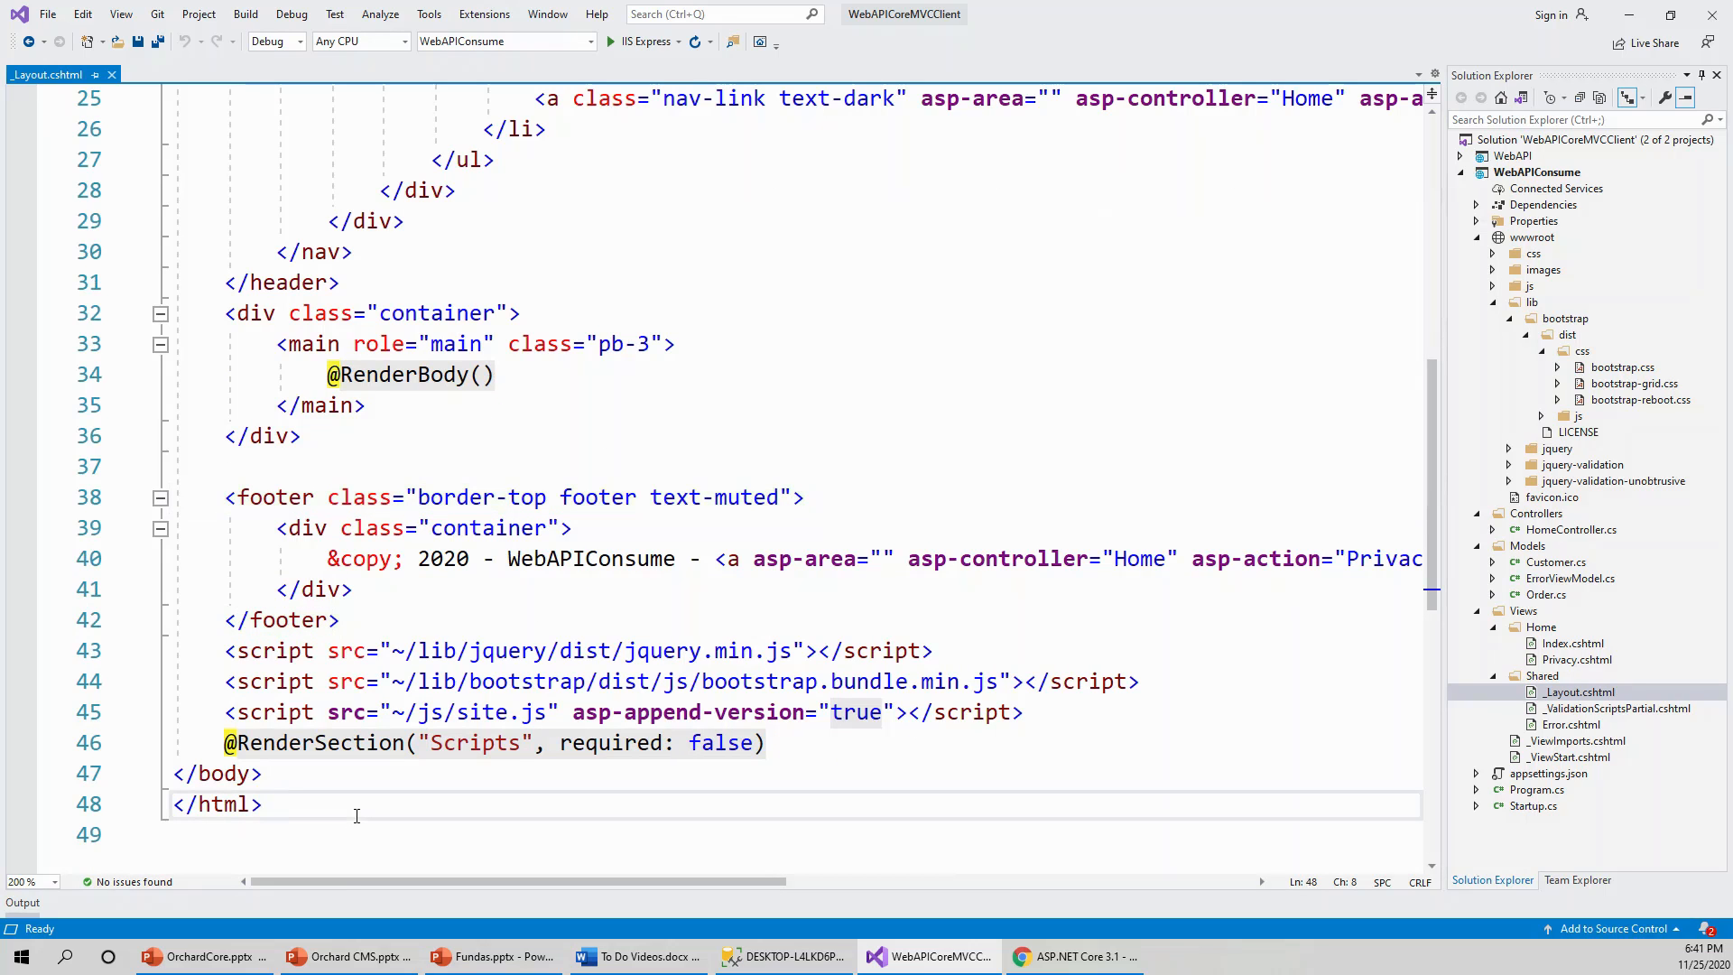
click(261, 804)
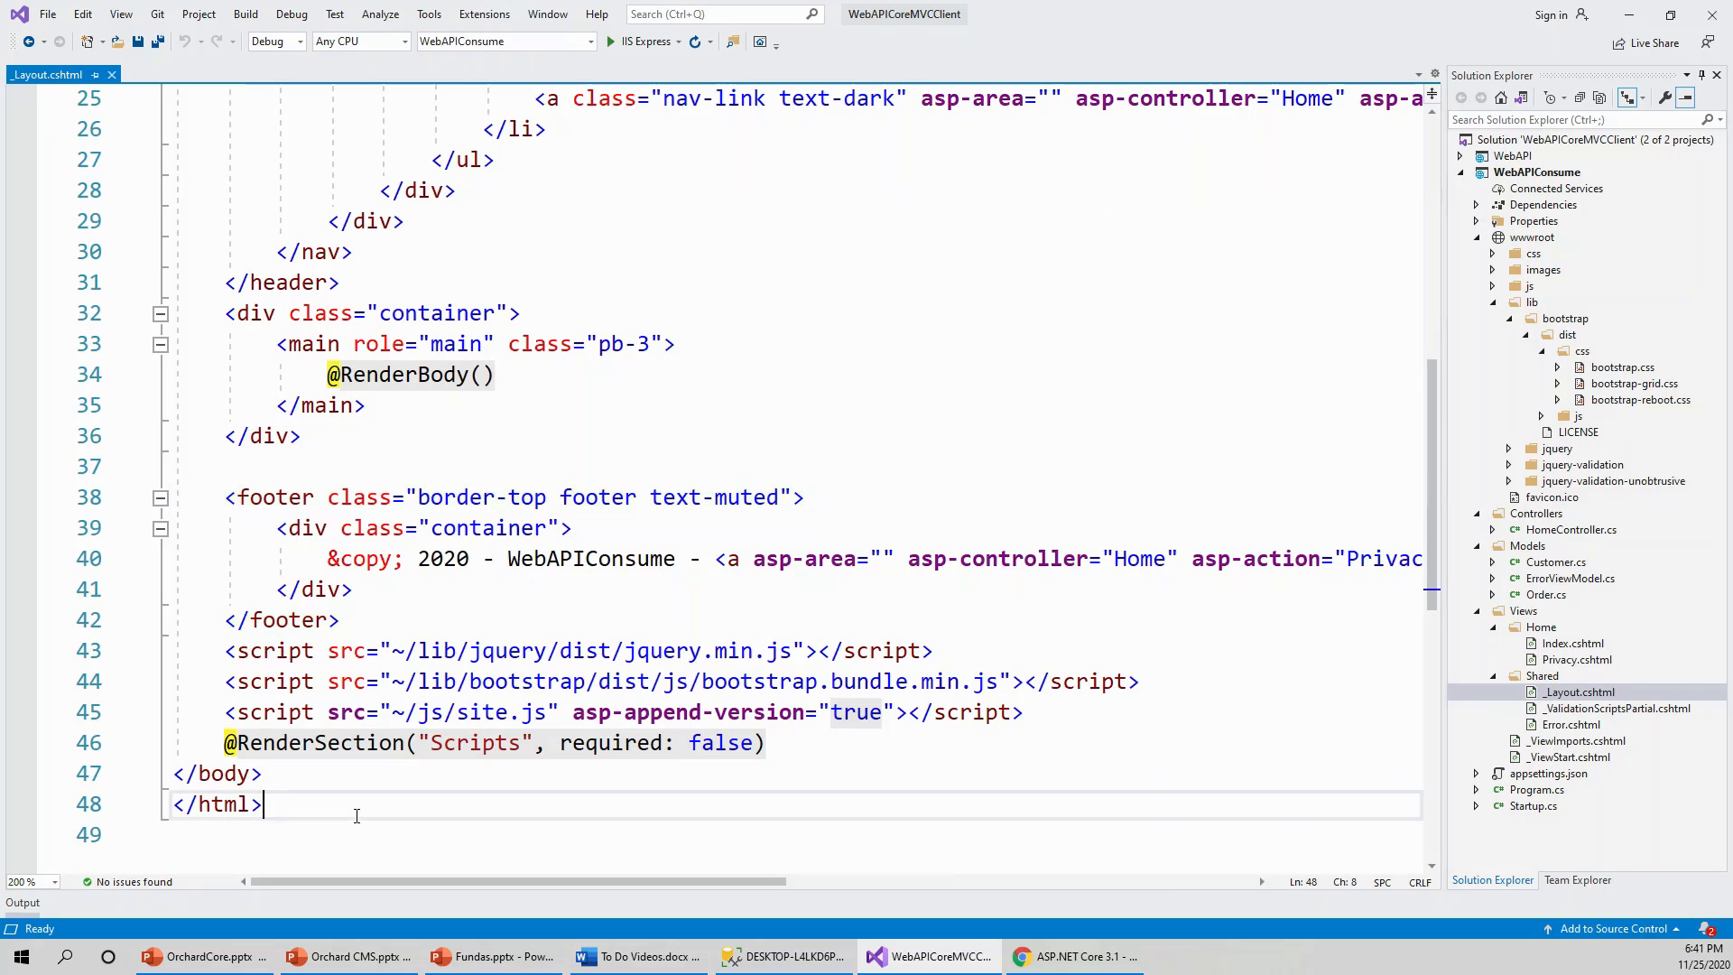
key(ctrl+a)
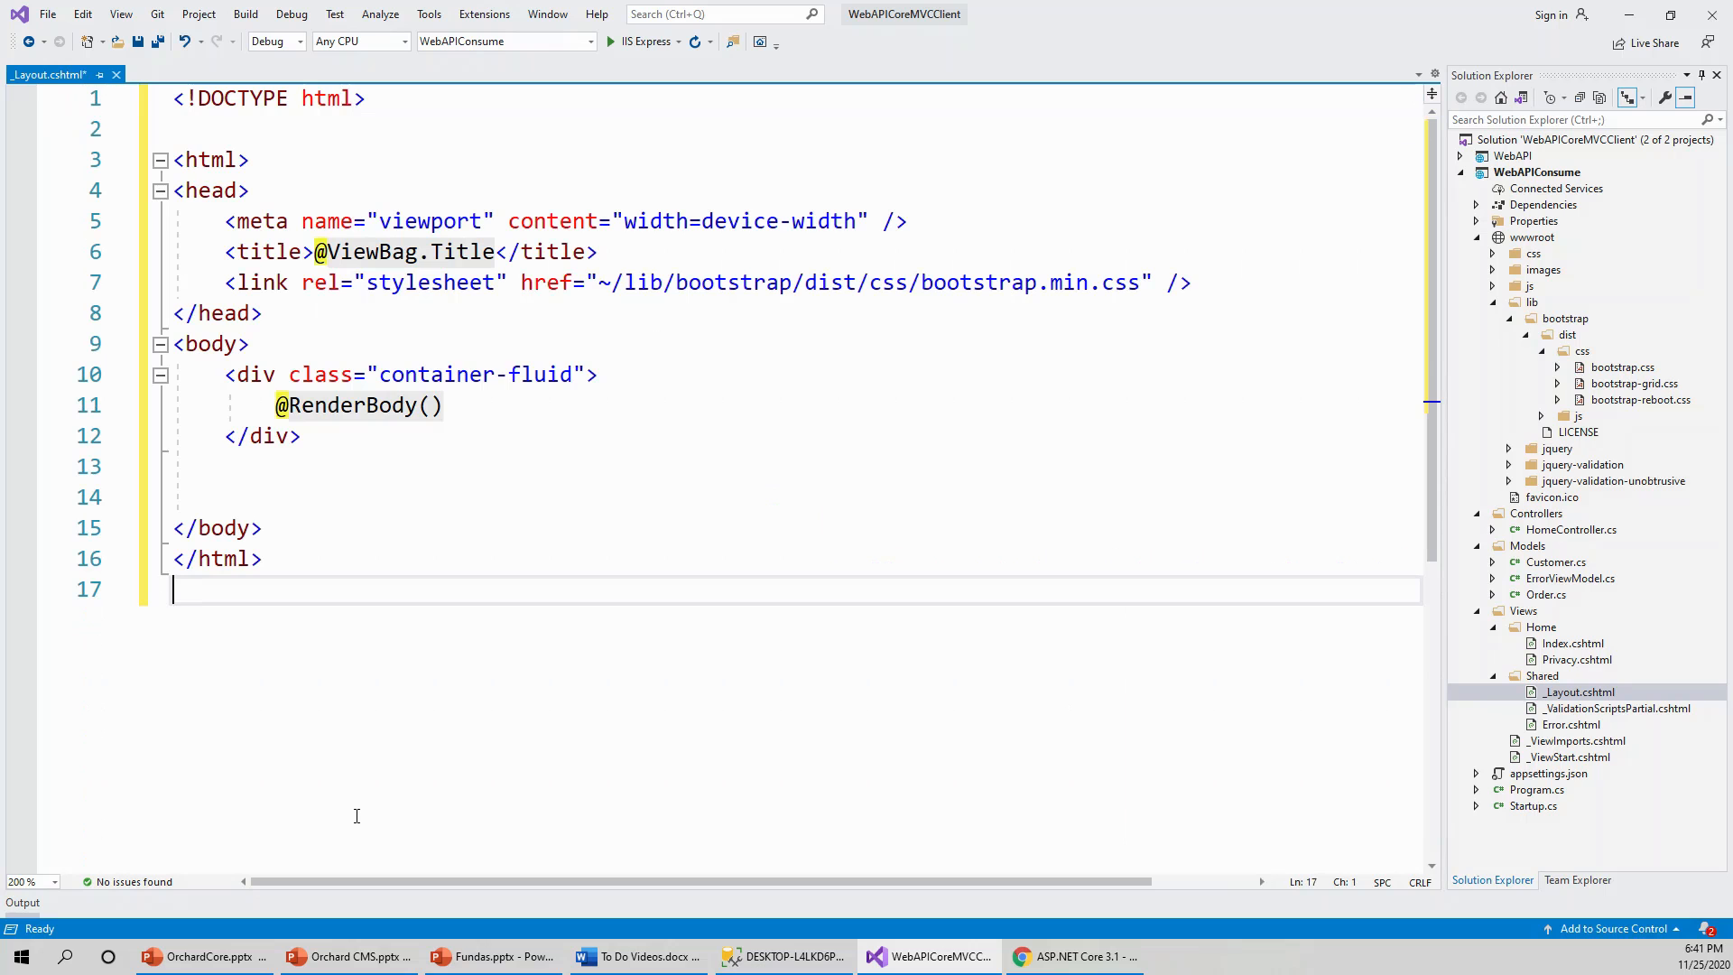
mouse_move(370, 798)
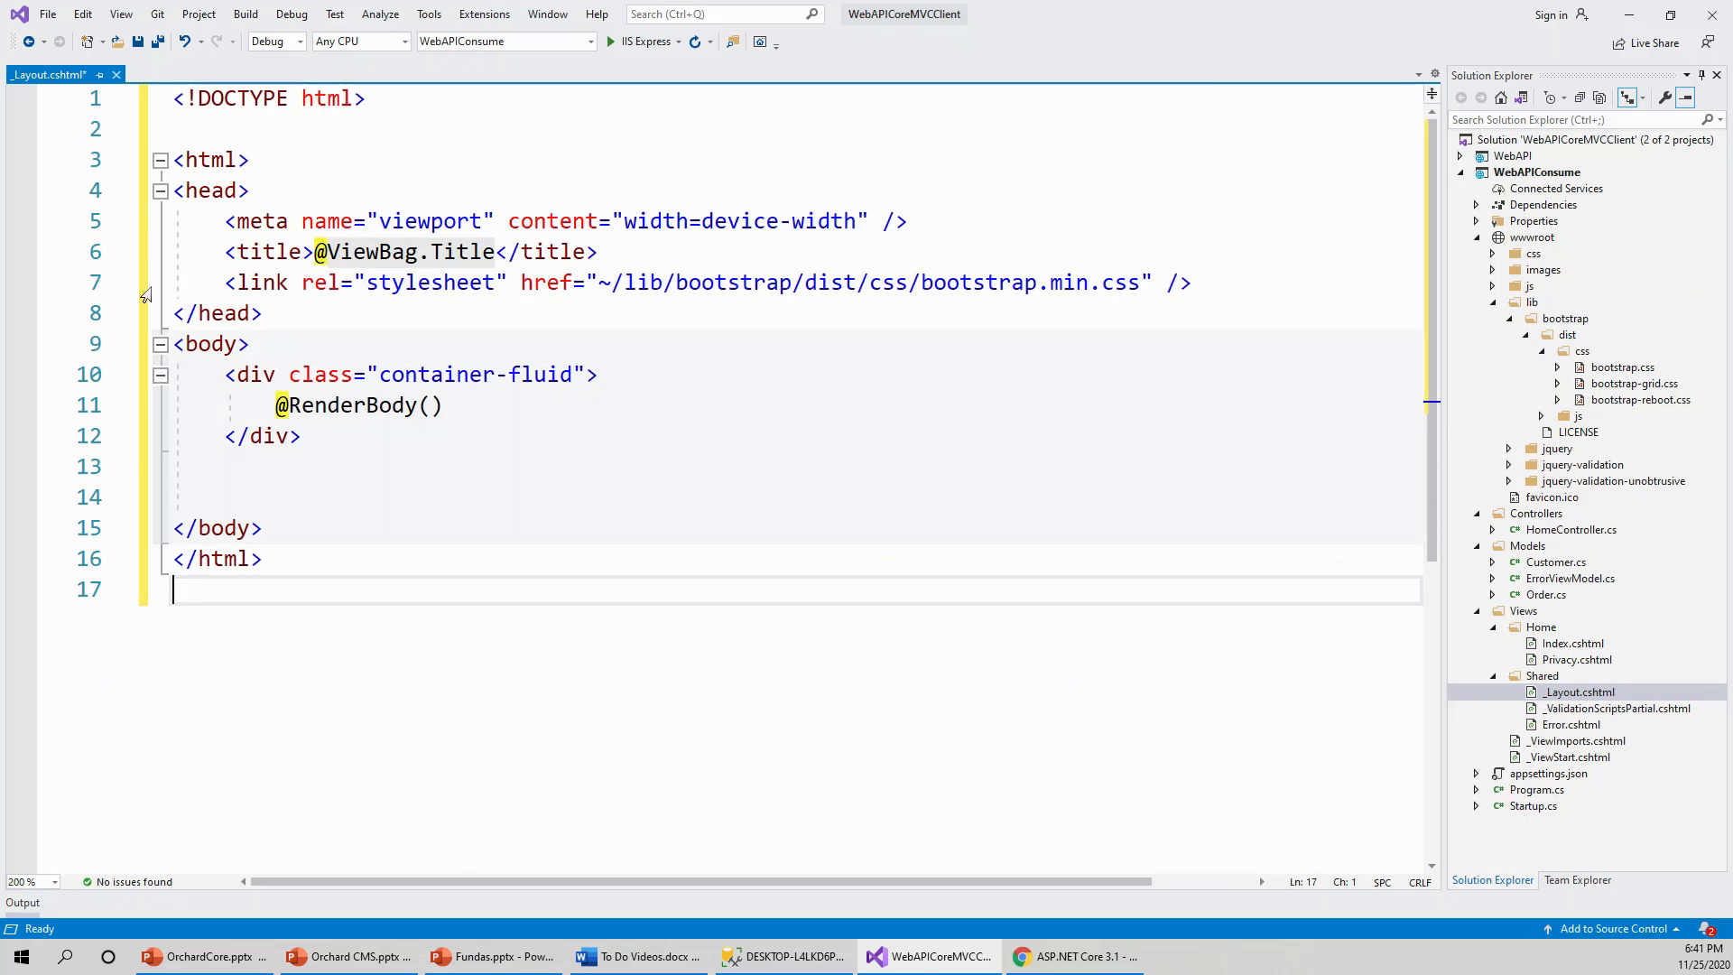
- Save the rewritten _Layout.cshtml with viewport meta, ViewBag title, bootstrap link and container-fluid RenderBody
click(137, 41)
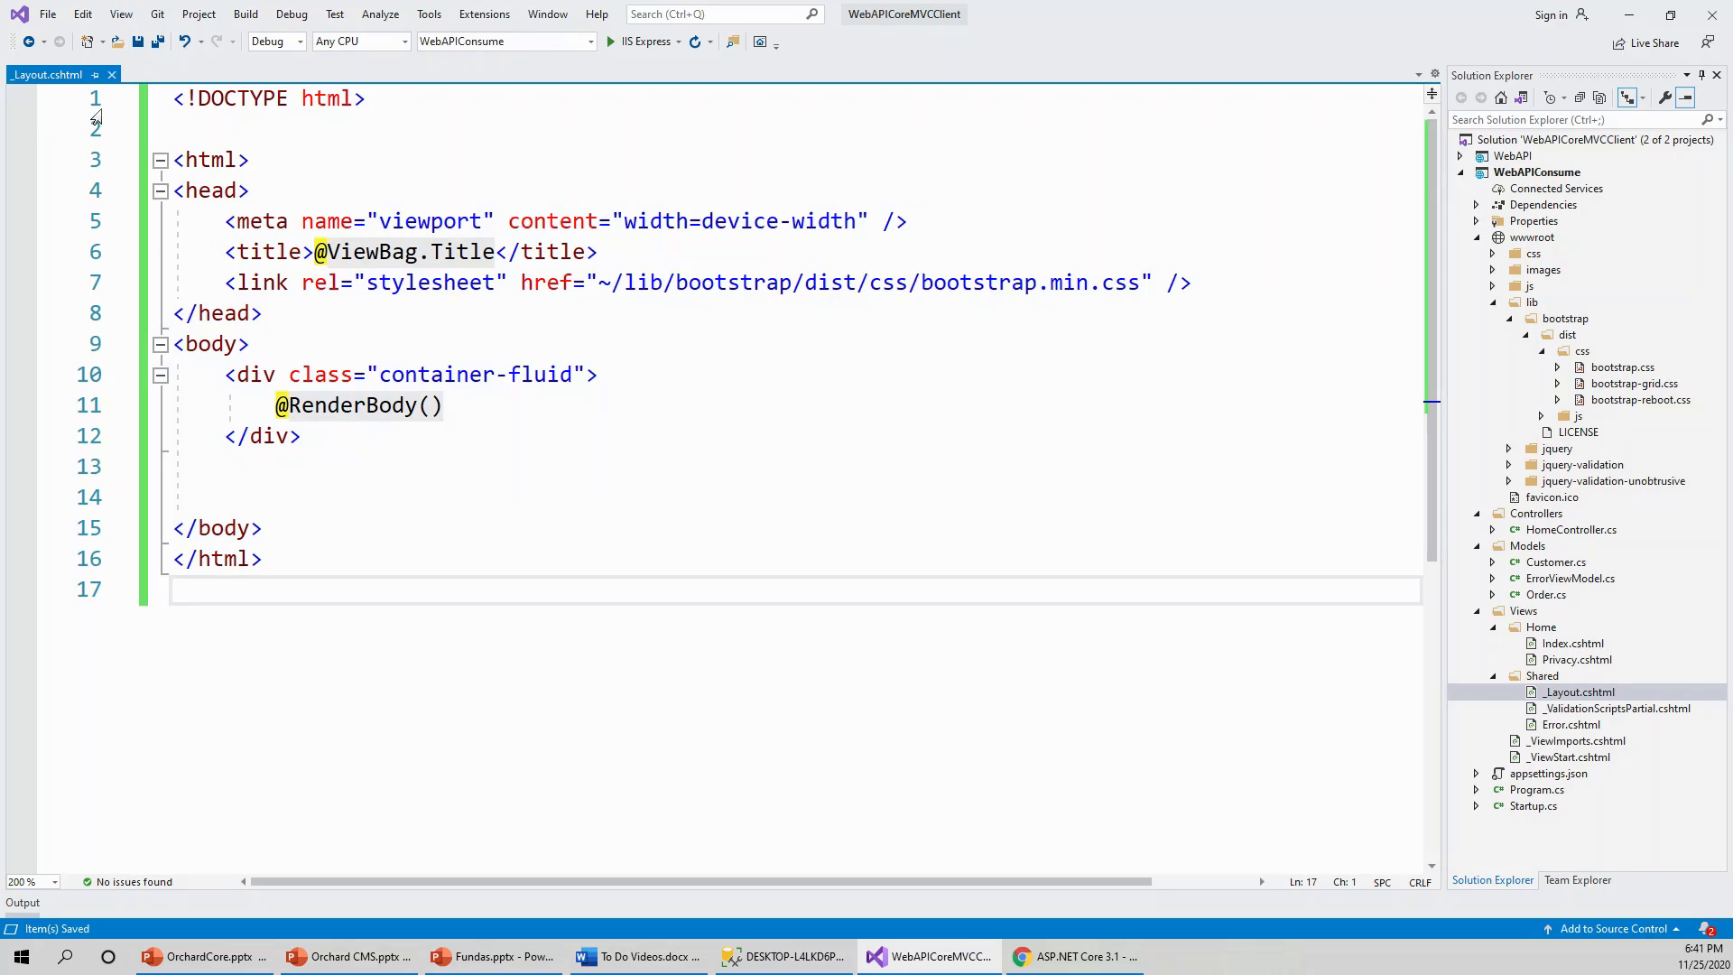
click(173, 589)
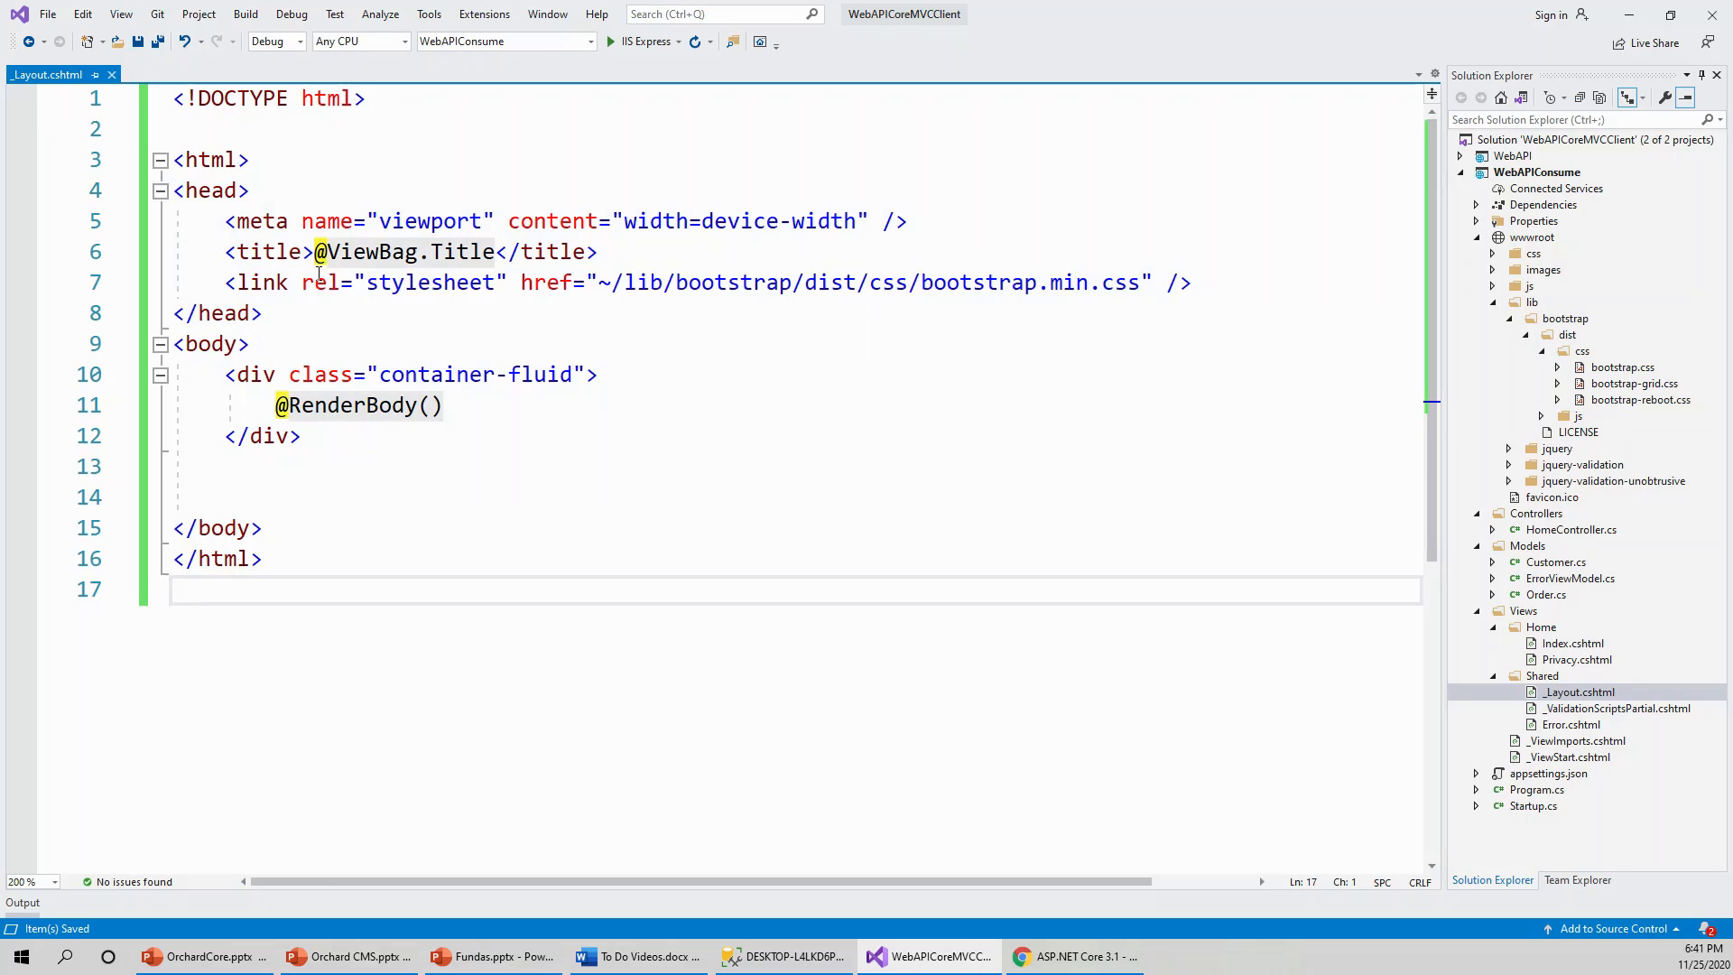
mouse_move(347, 320)
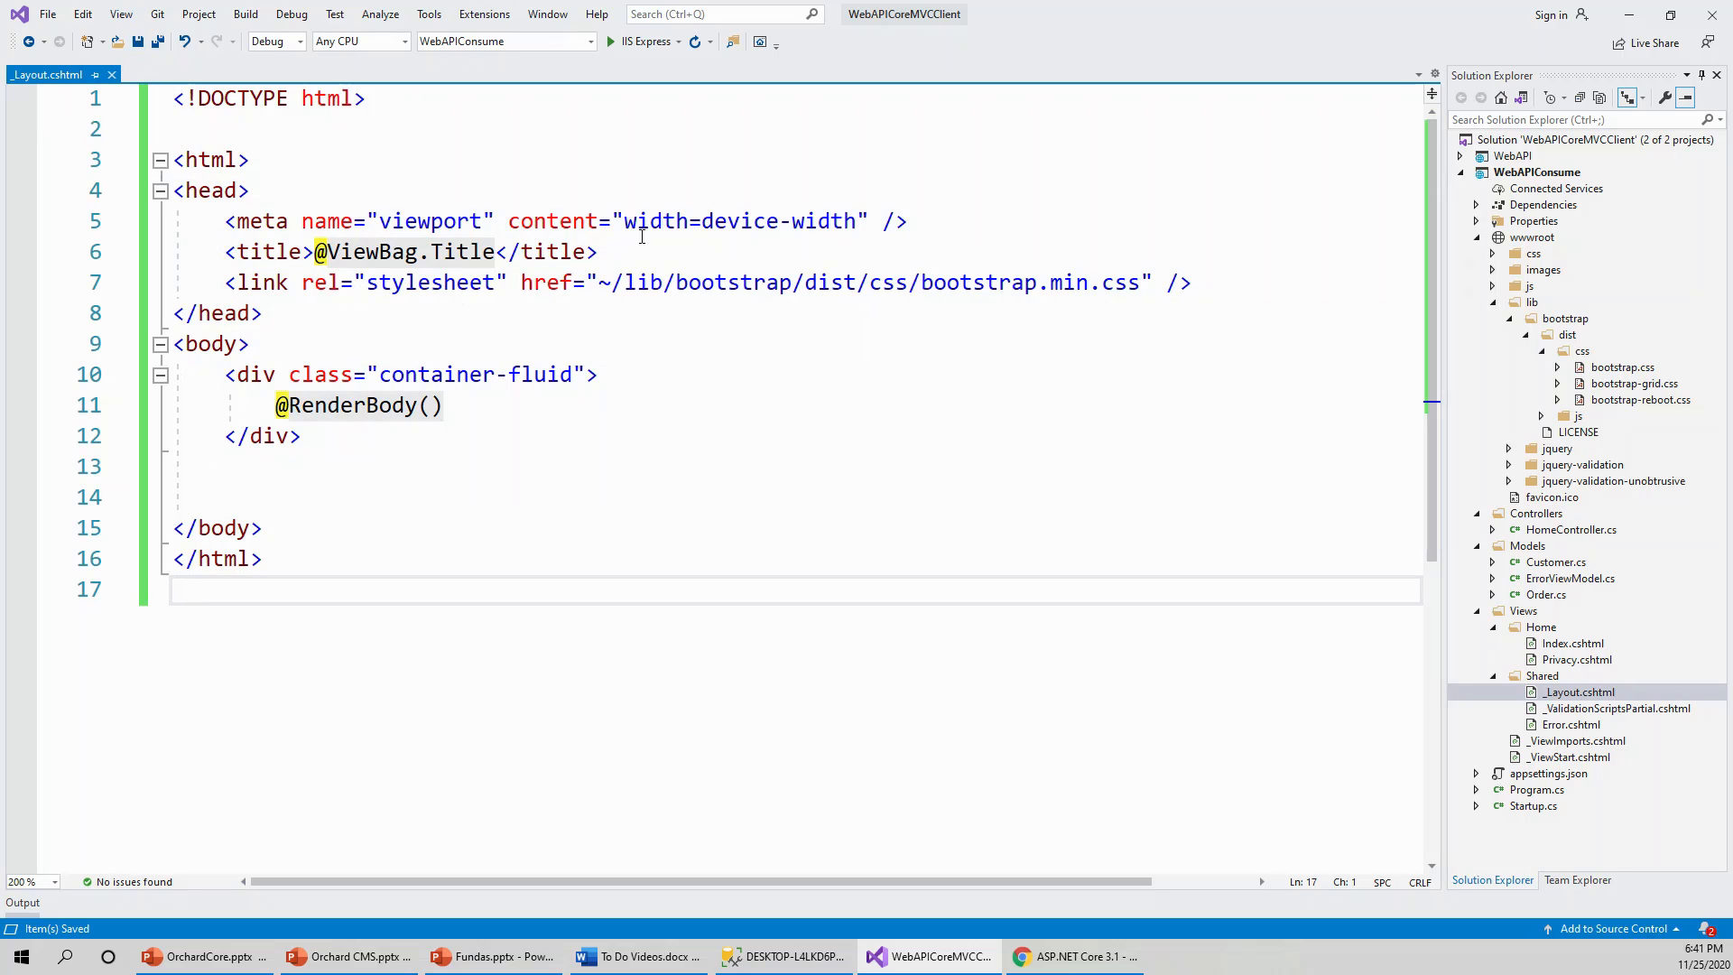
mouse_move(823, 489)
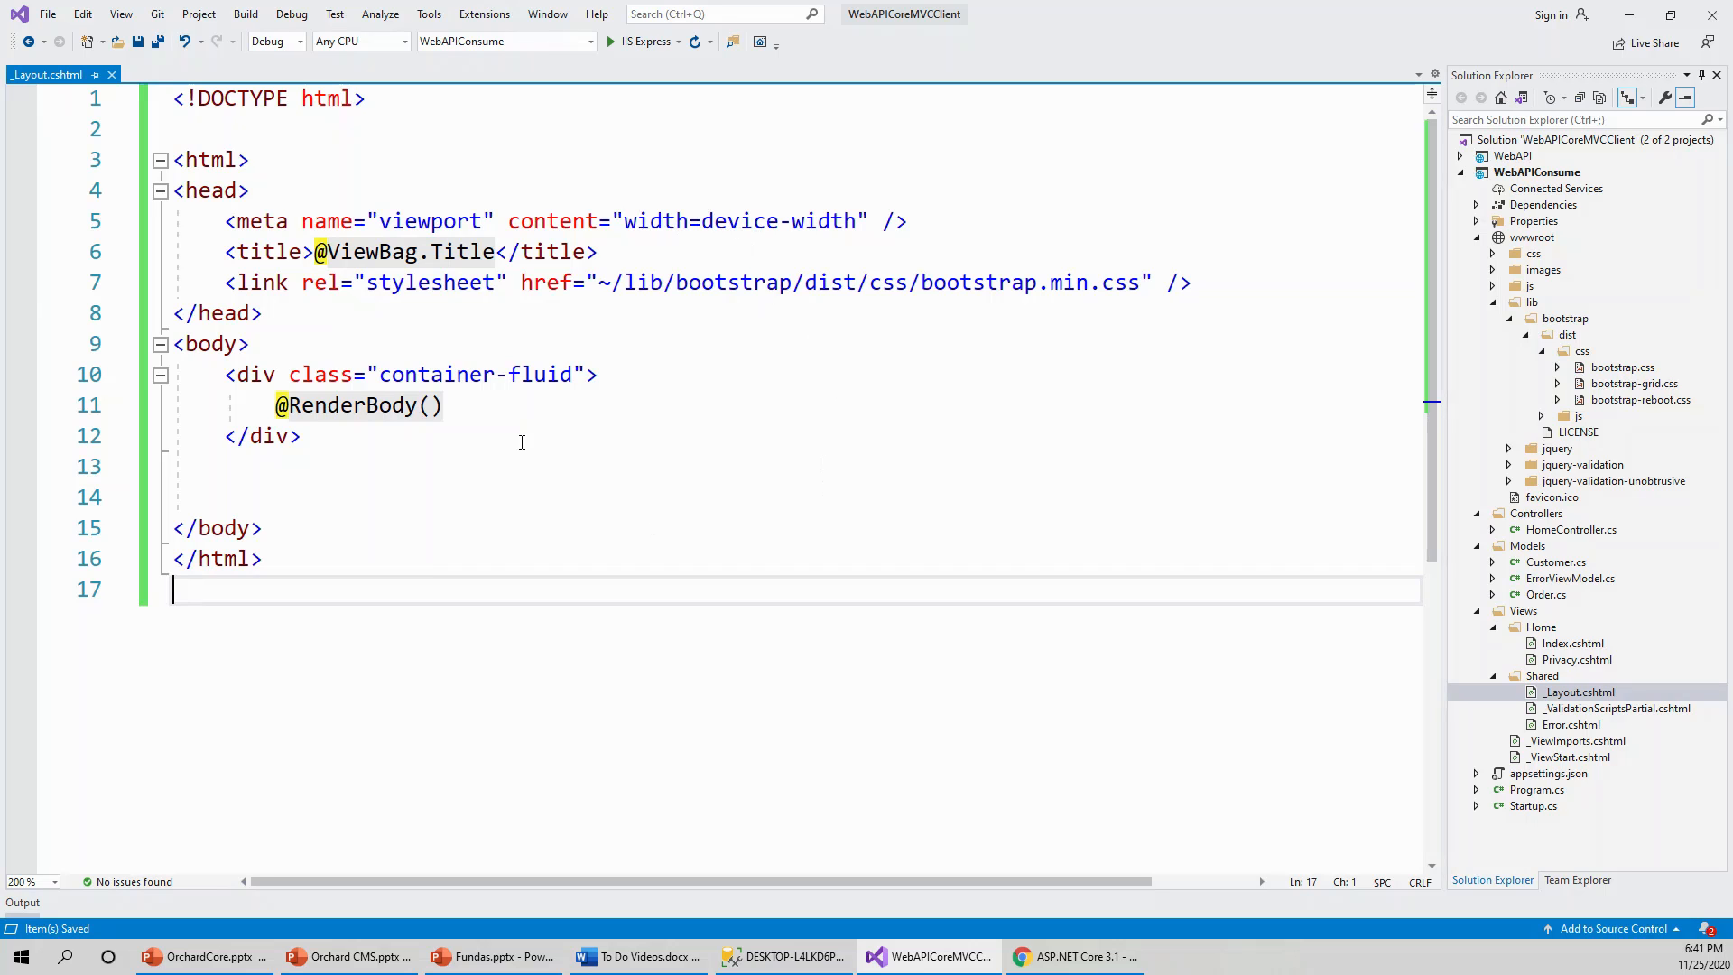
mouse_move(436, 251)
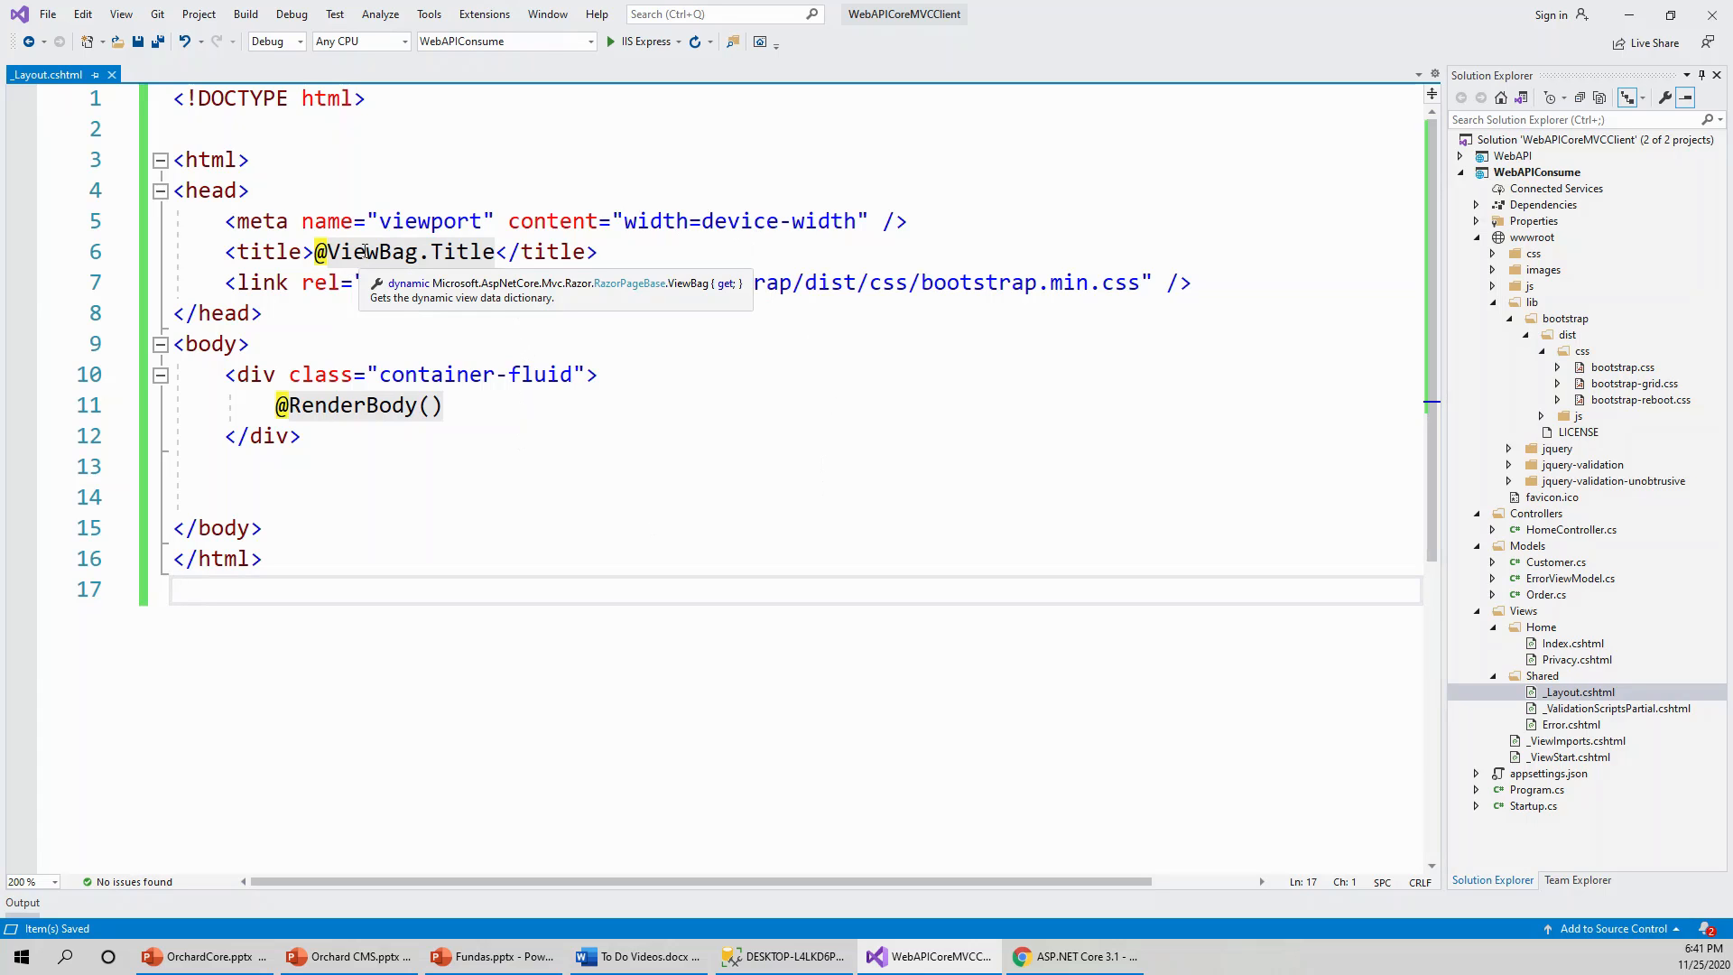
mouse_move(652, 322)
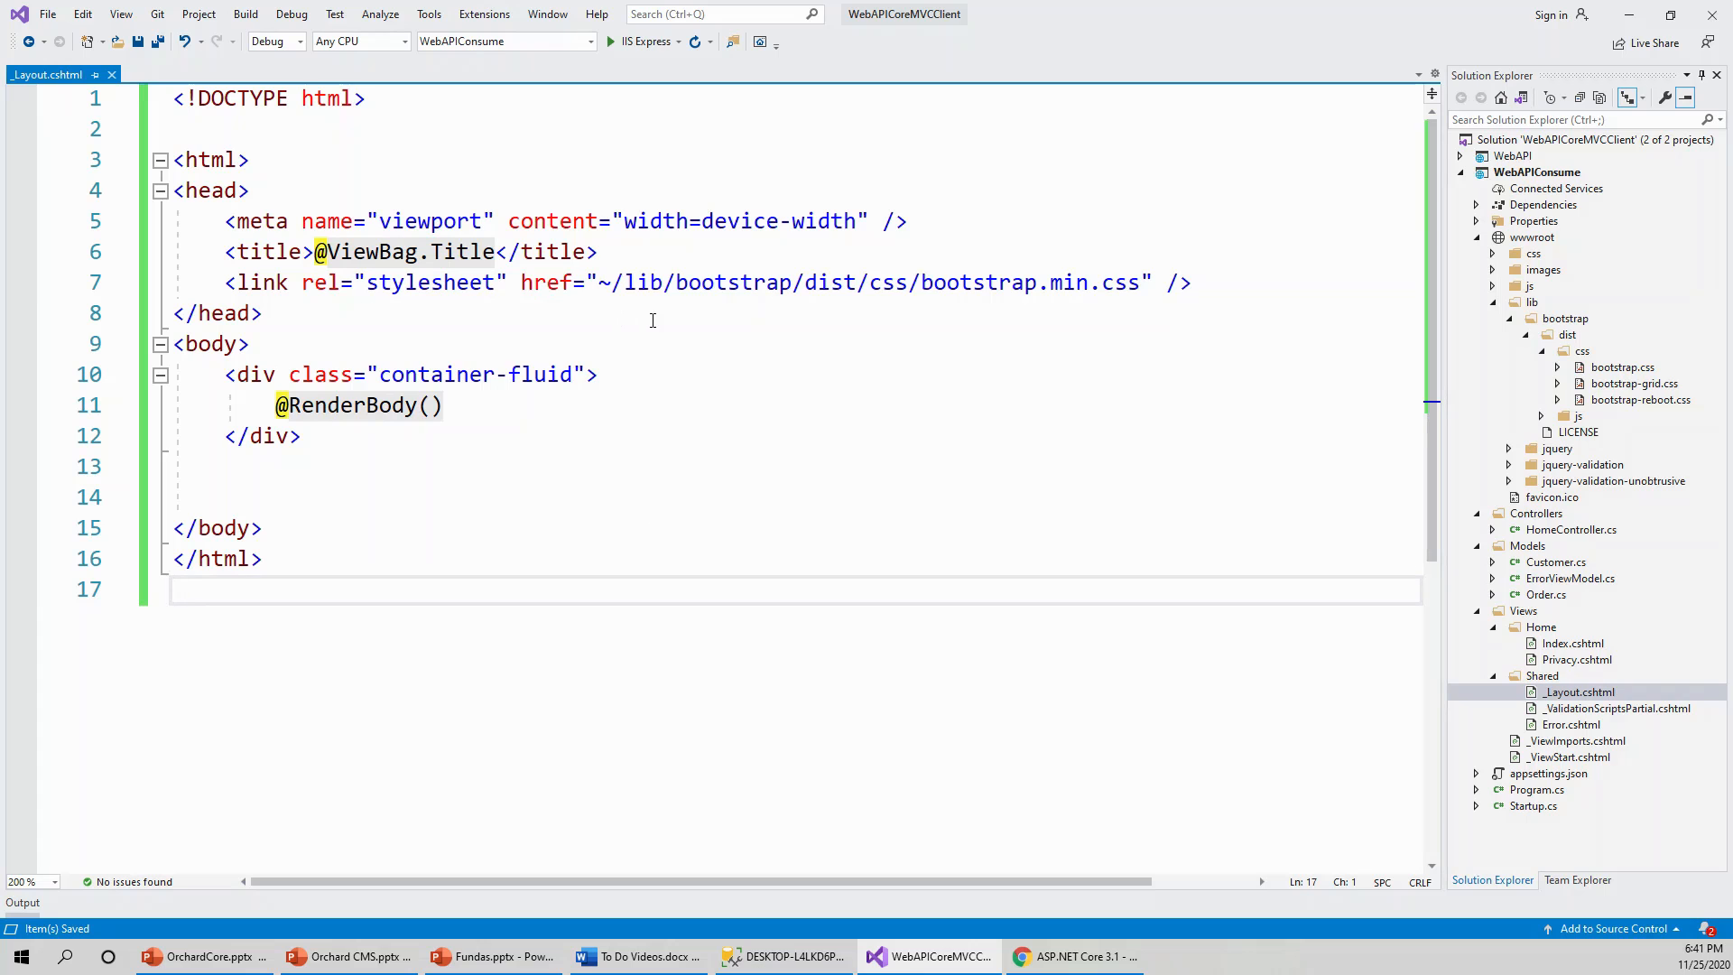
mouse_move(654, 282)
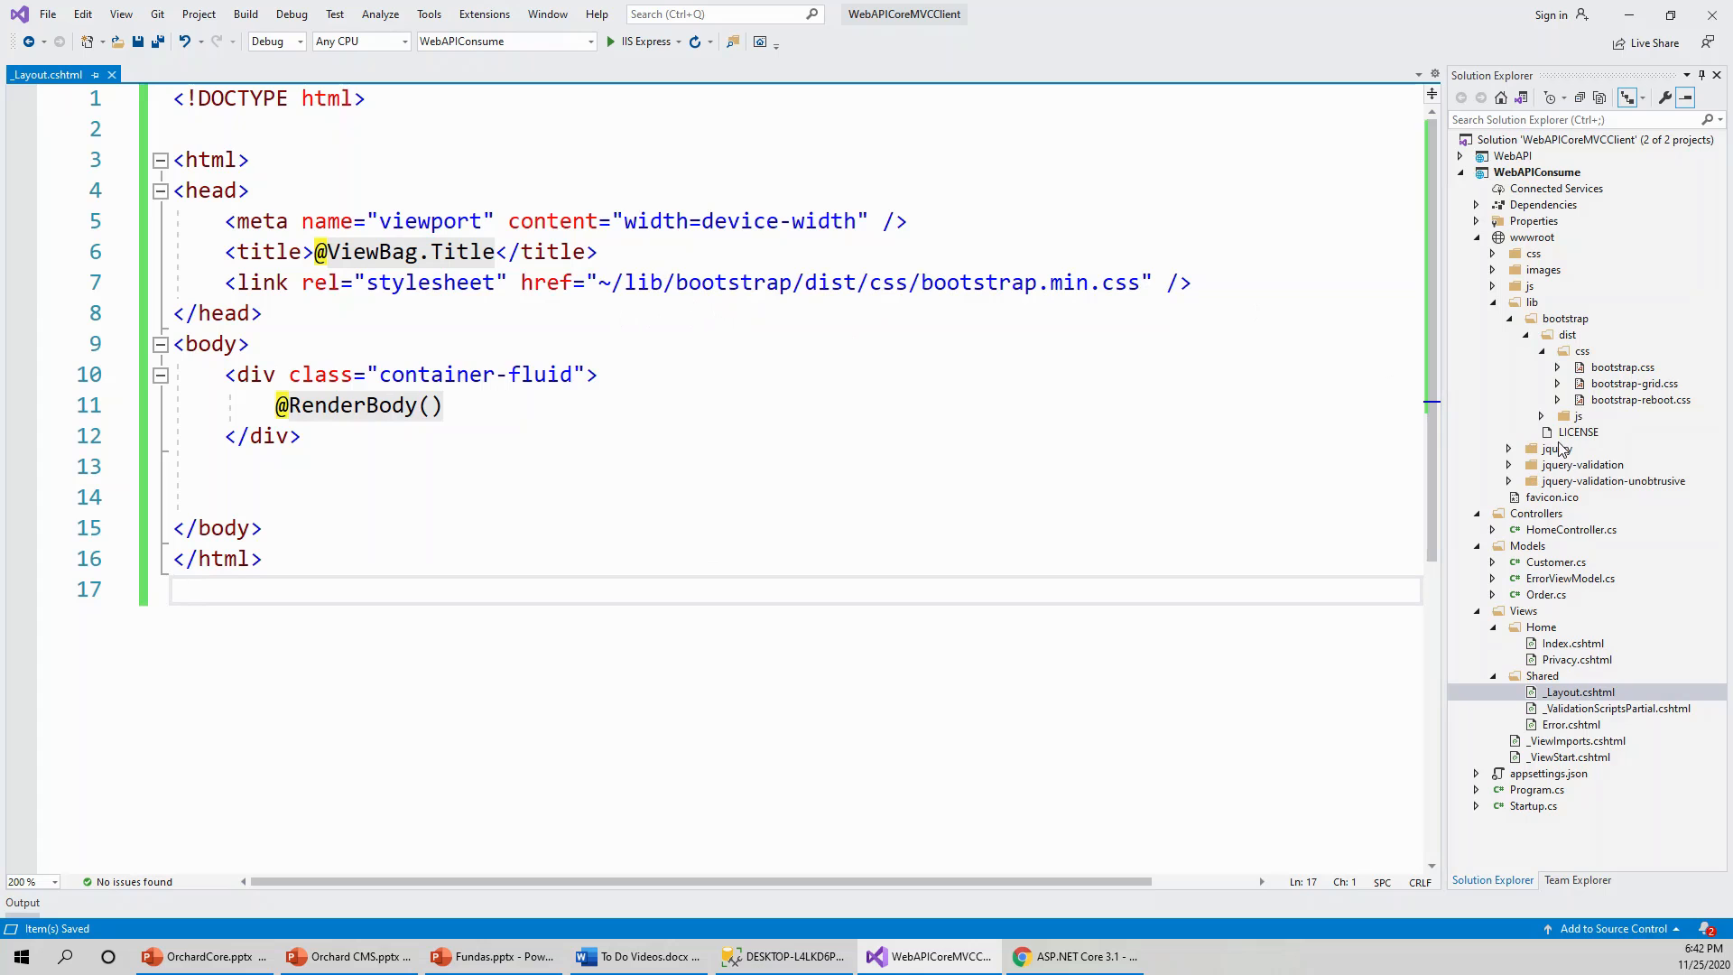
mouse_move(1559, 425)
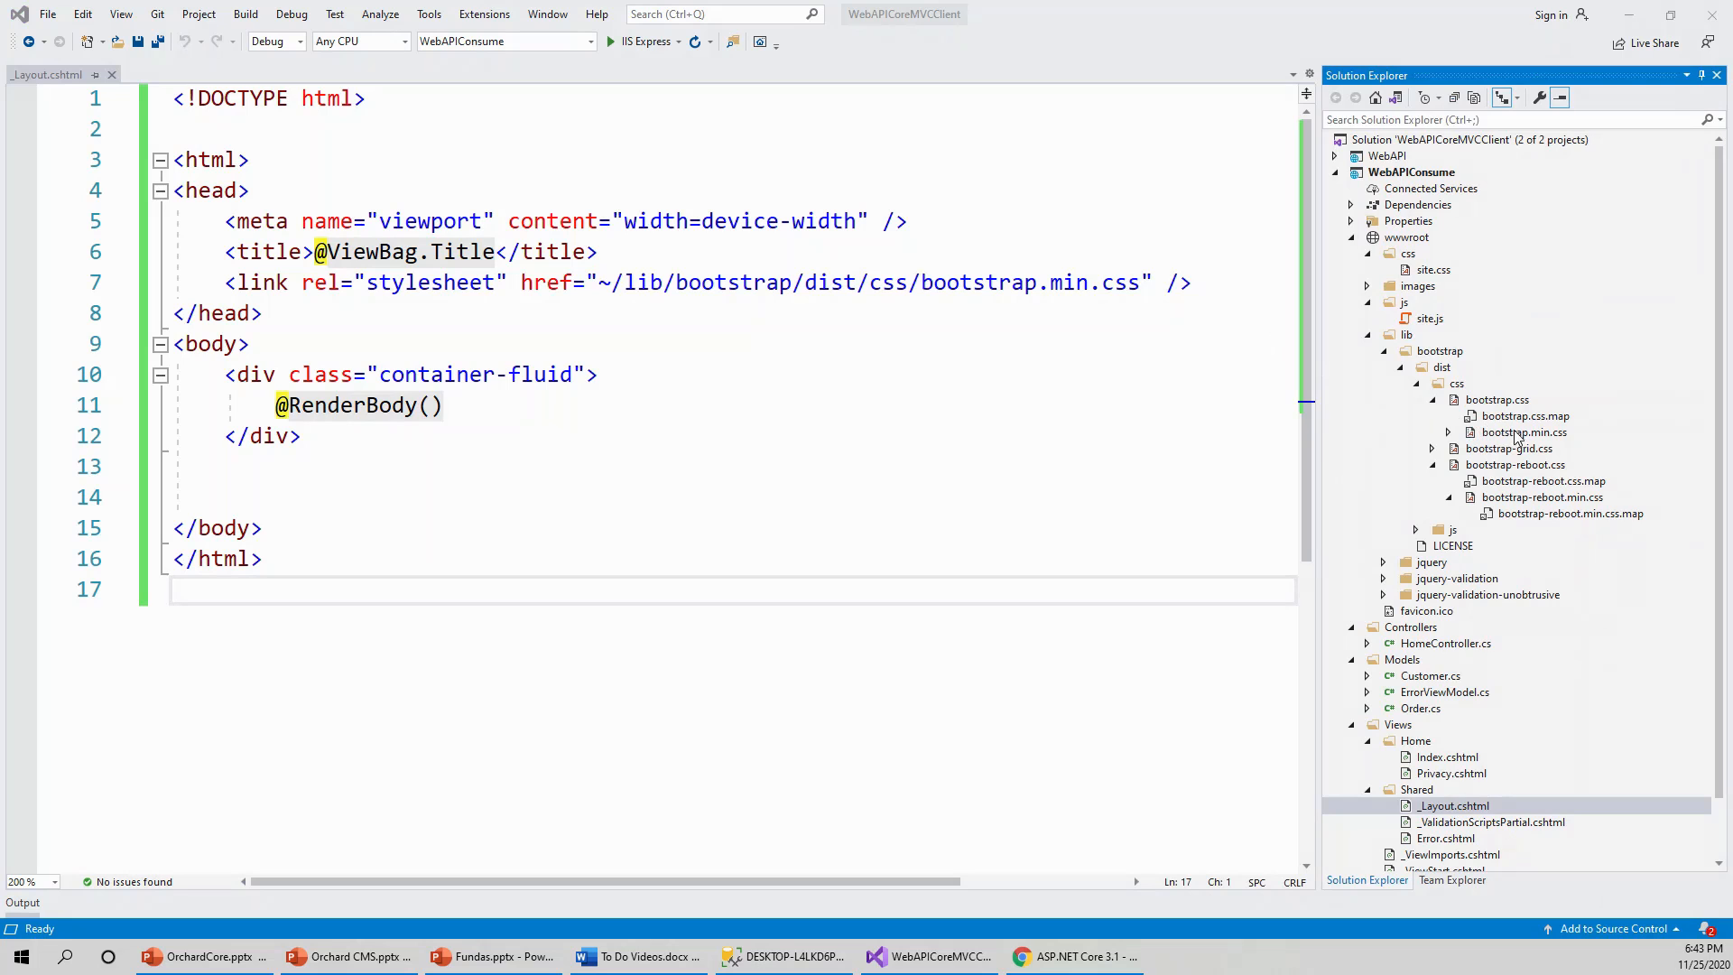
mouse_move(1534, 441)
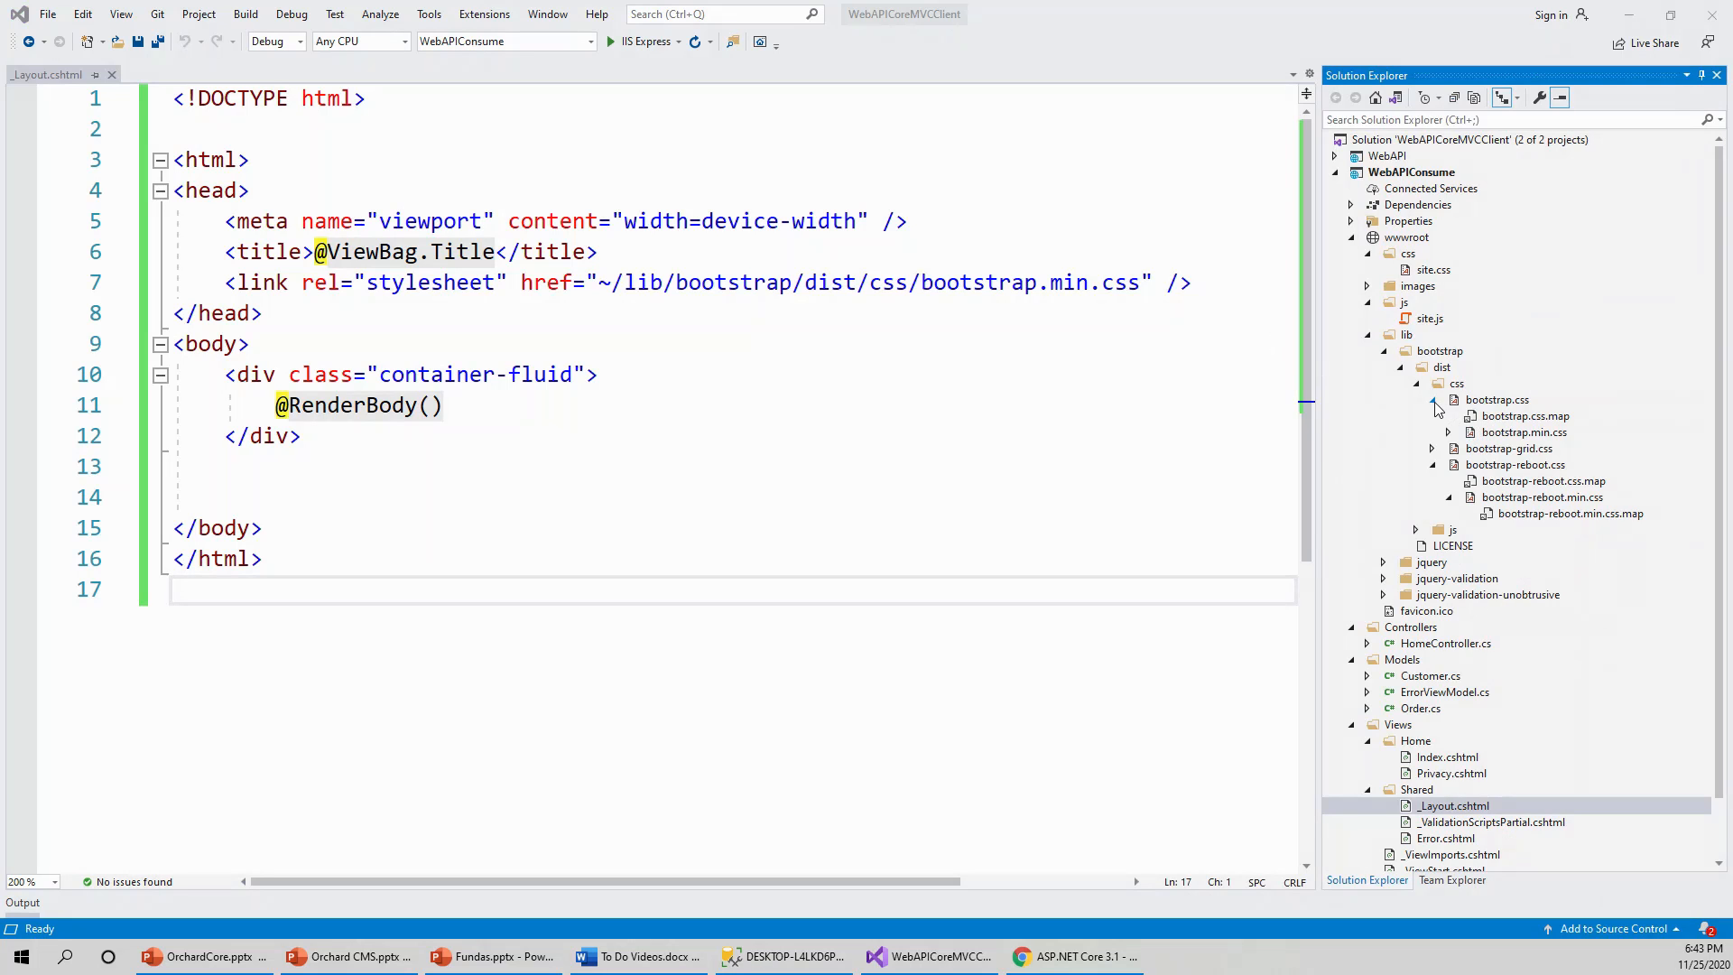
- Browse wwwroot/lib/bootstrap/dist/css in Solution Explorer and collapse the files nested under bootstrap.css
click(1452, 805)
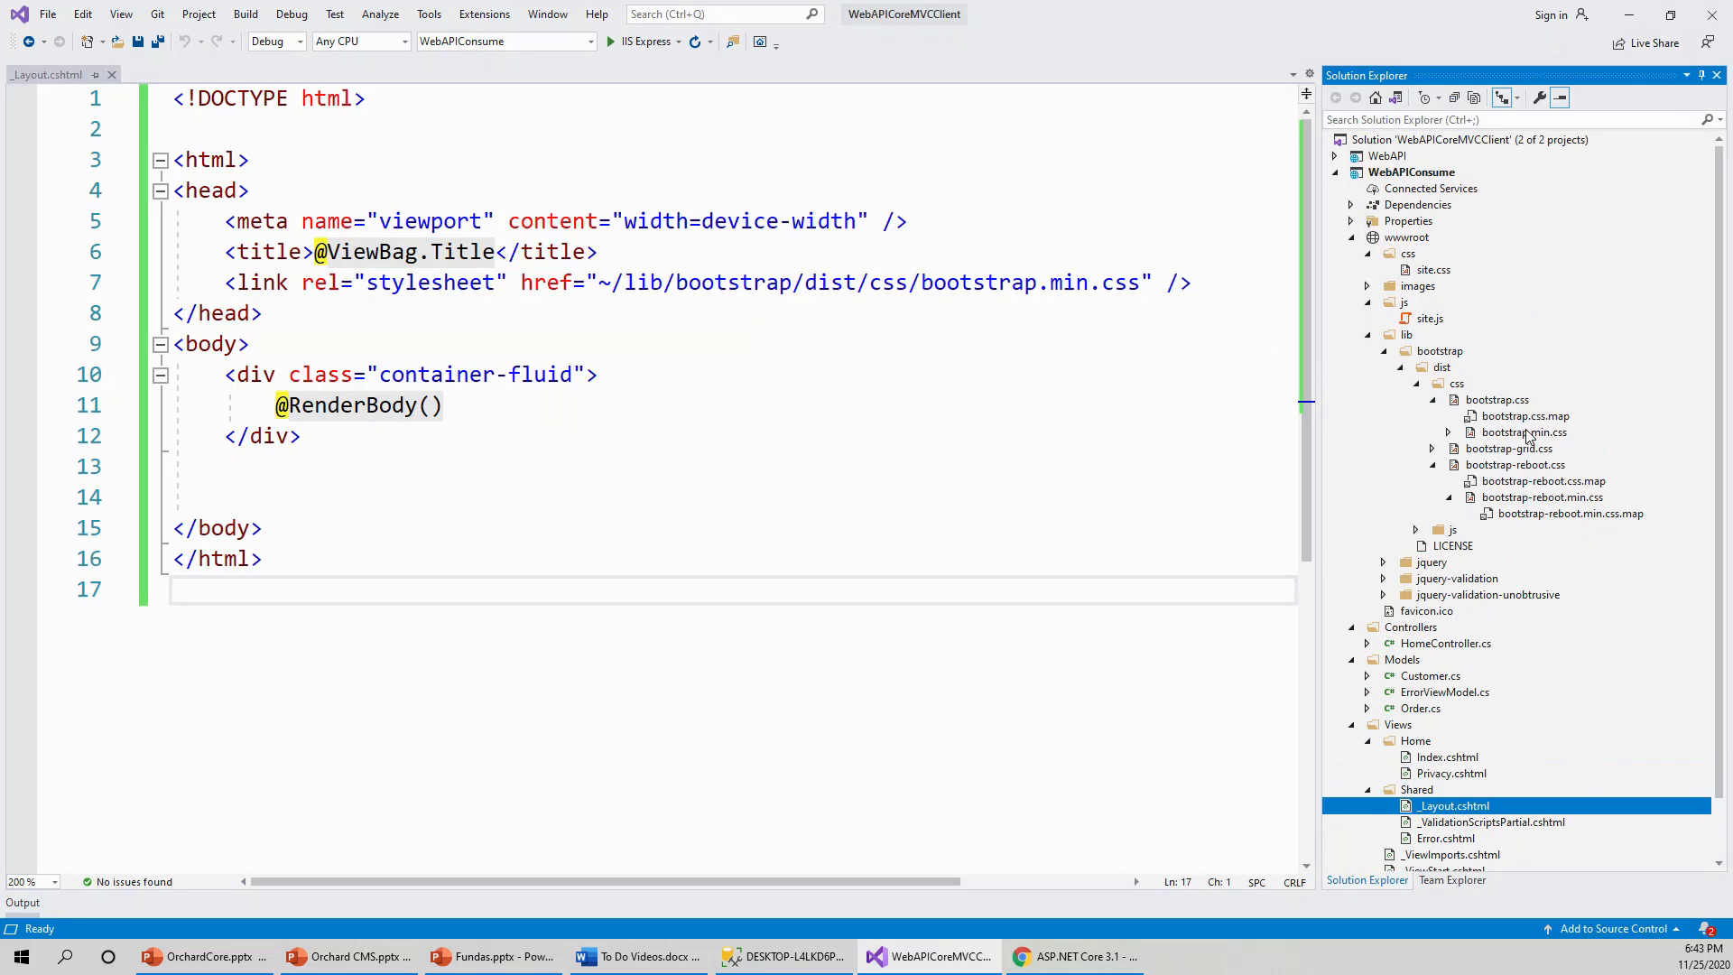
click(1432, 415)
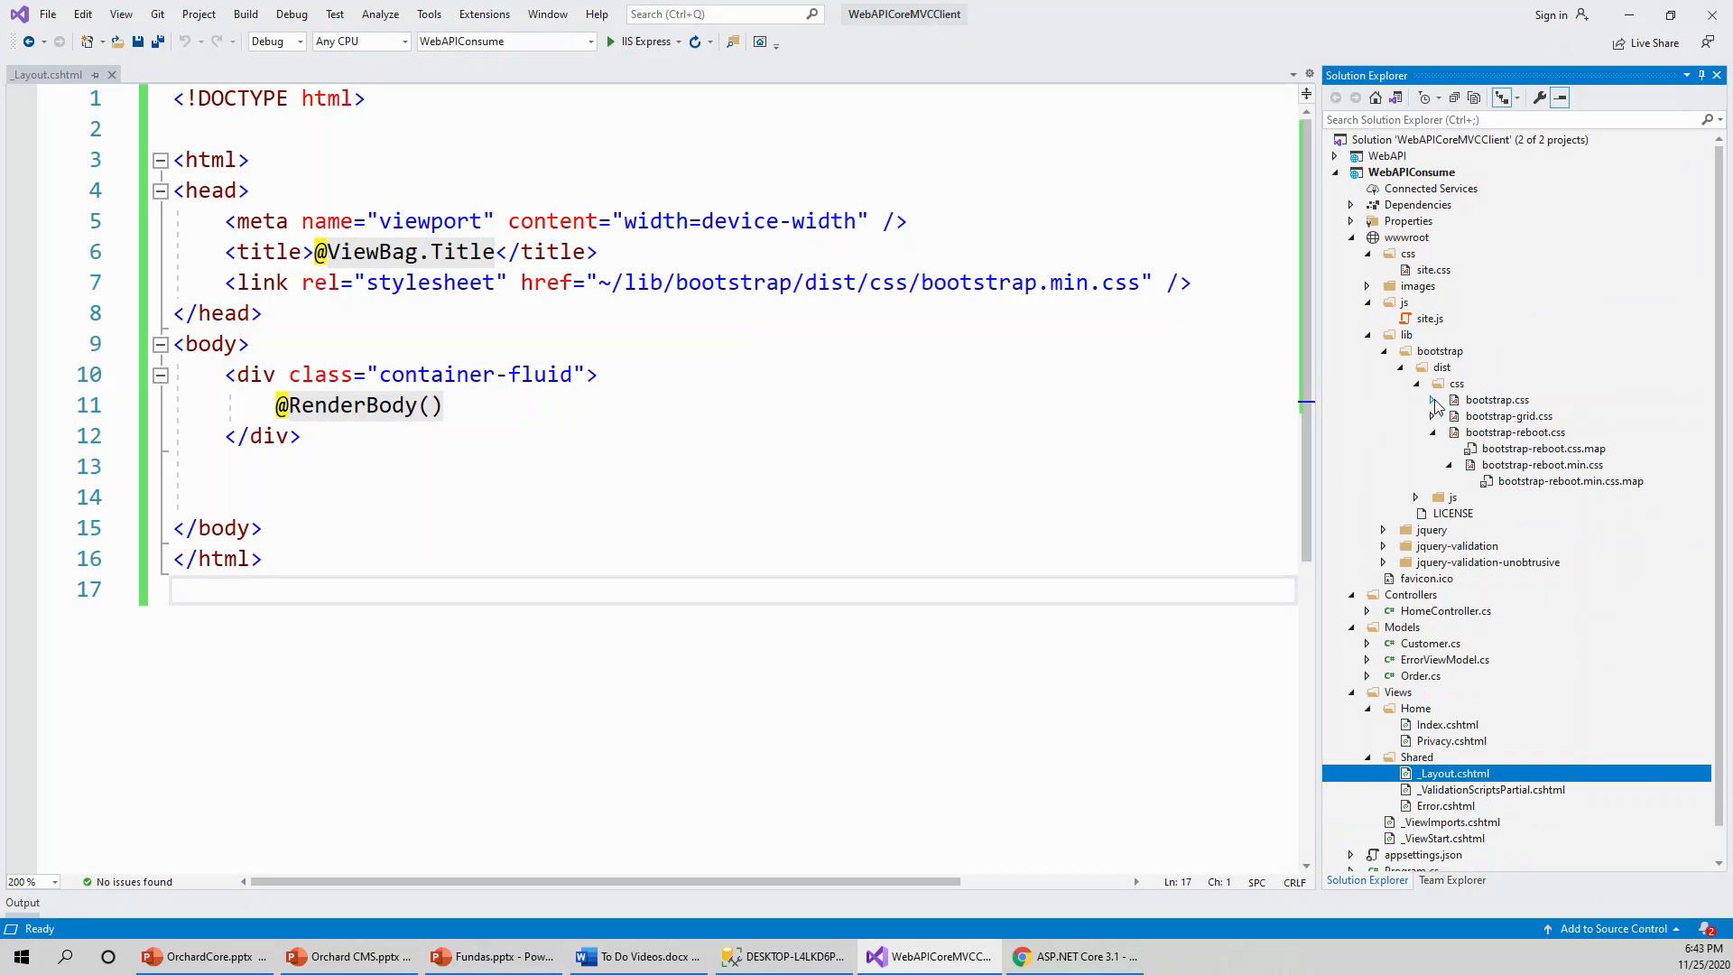
mouse_move(870, 477)
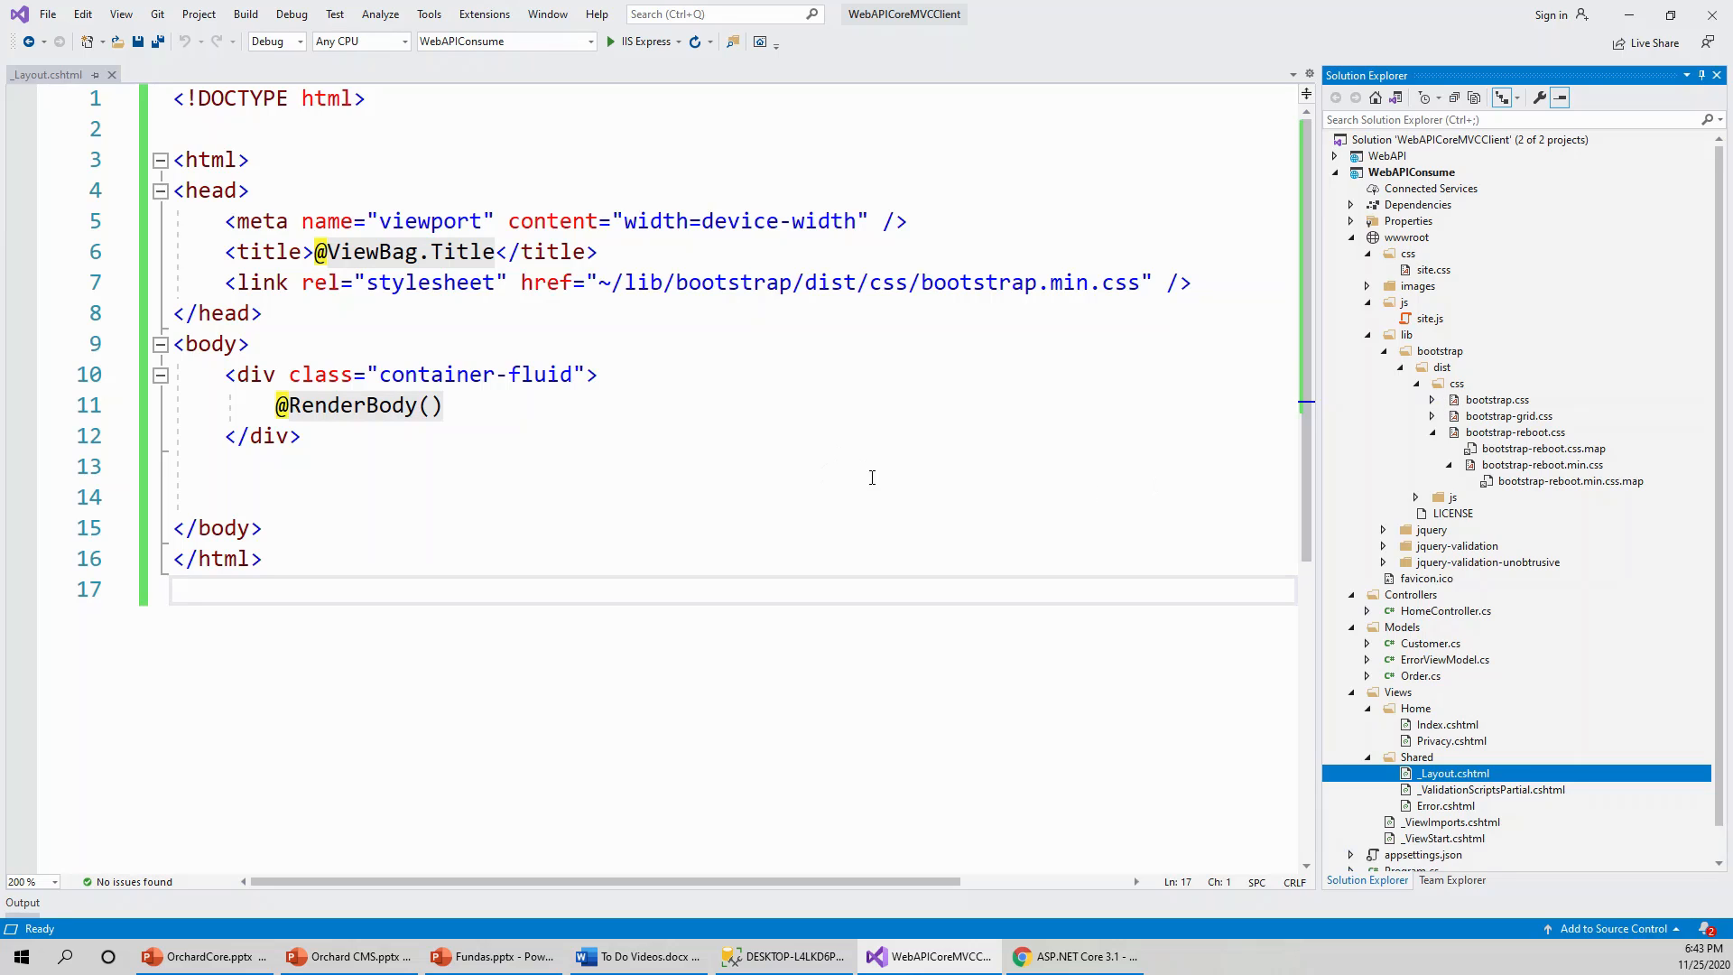
mouse_move(910, 417)
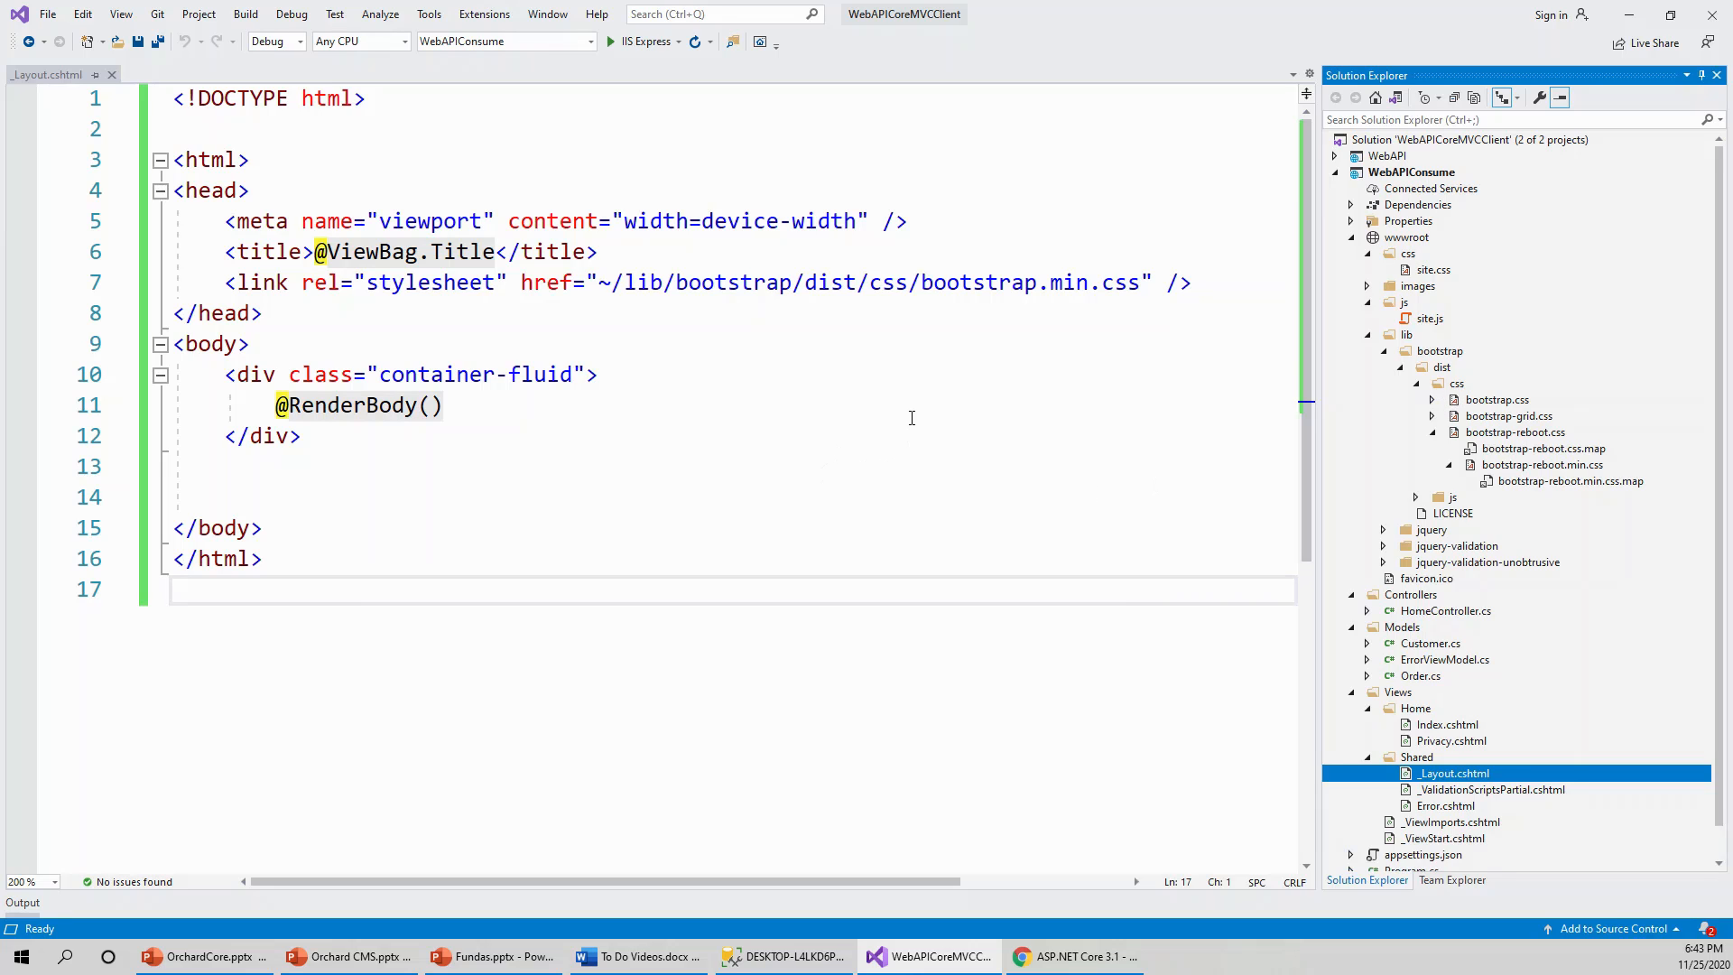
mouse_move(393, 437)
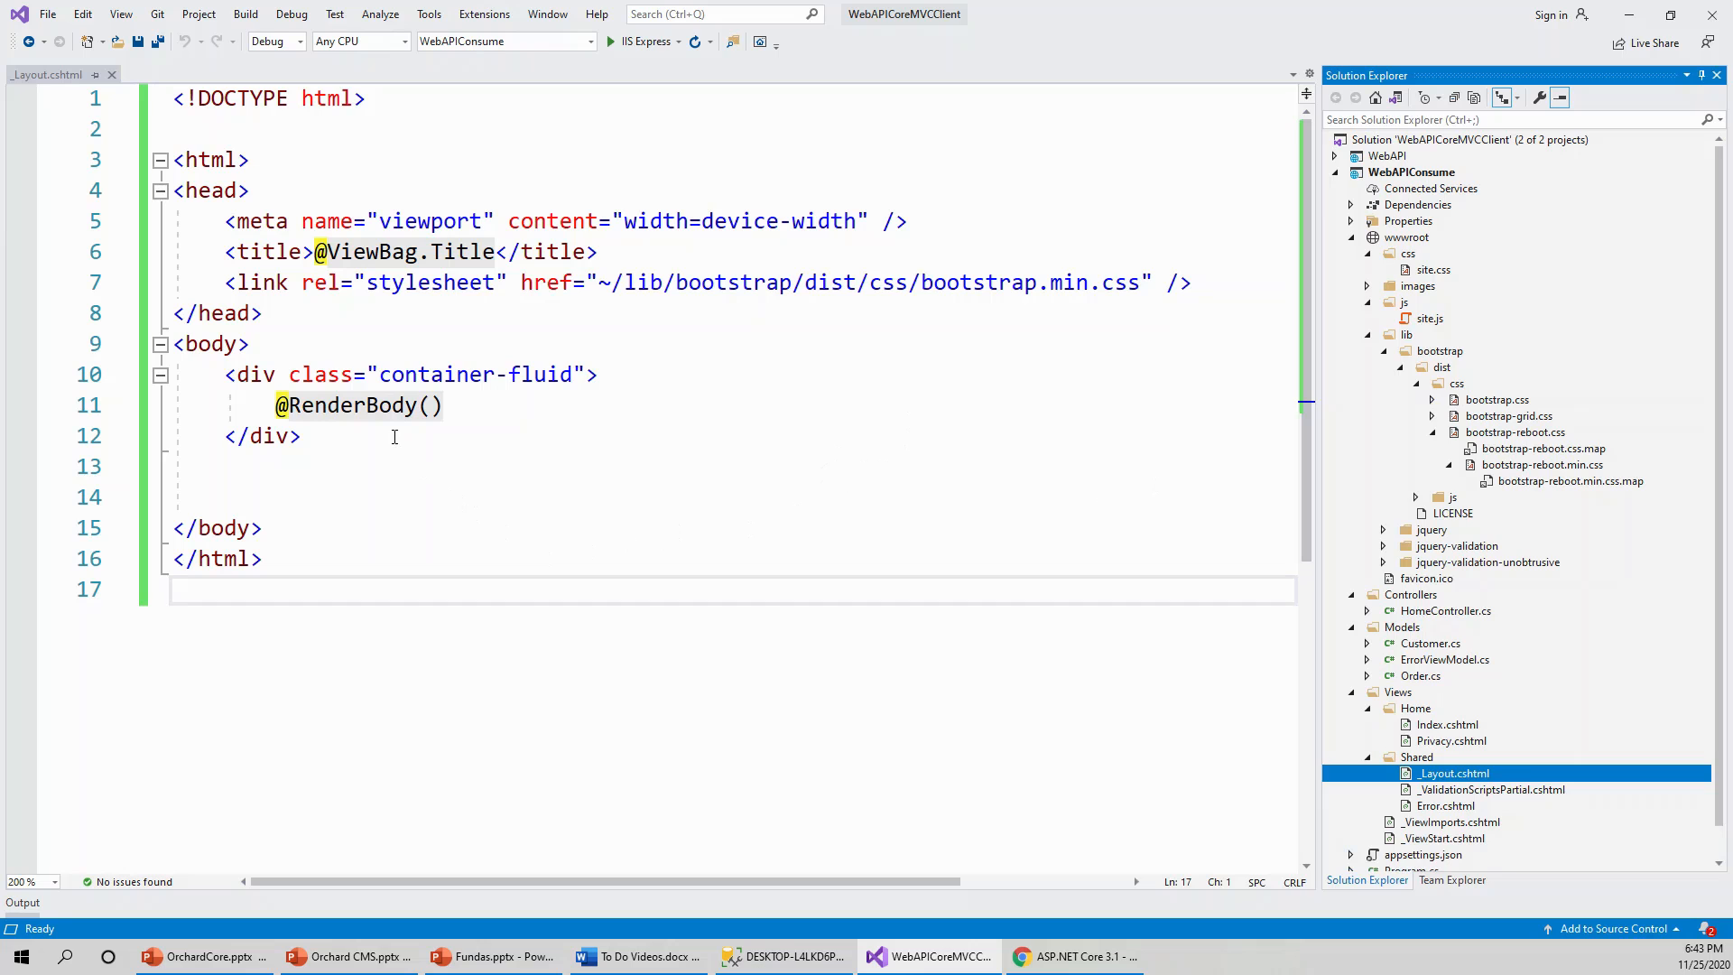
mouse_move(464, 430)
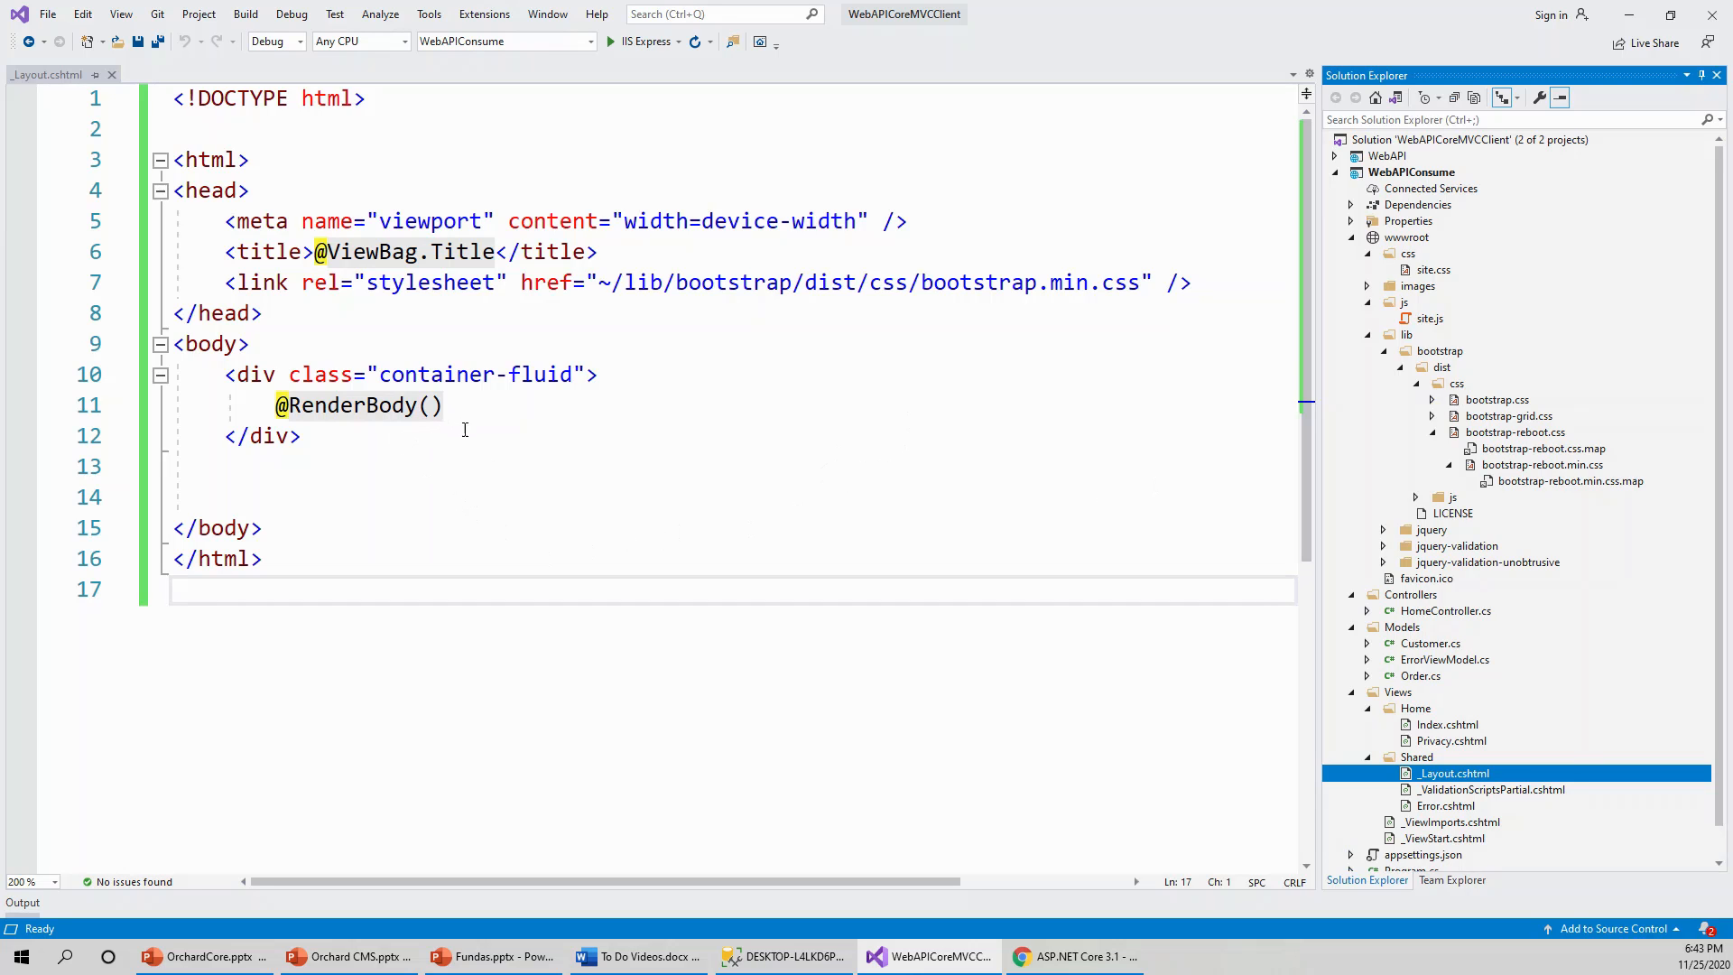
mouse_move(505, 485)
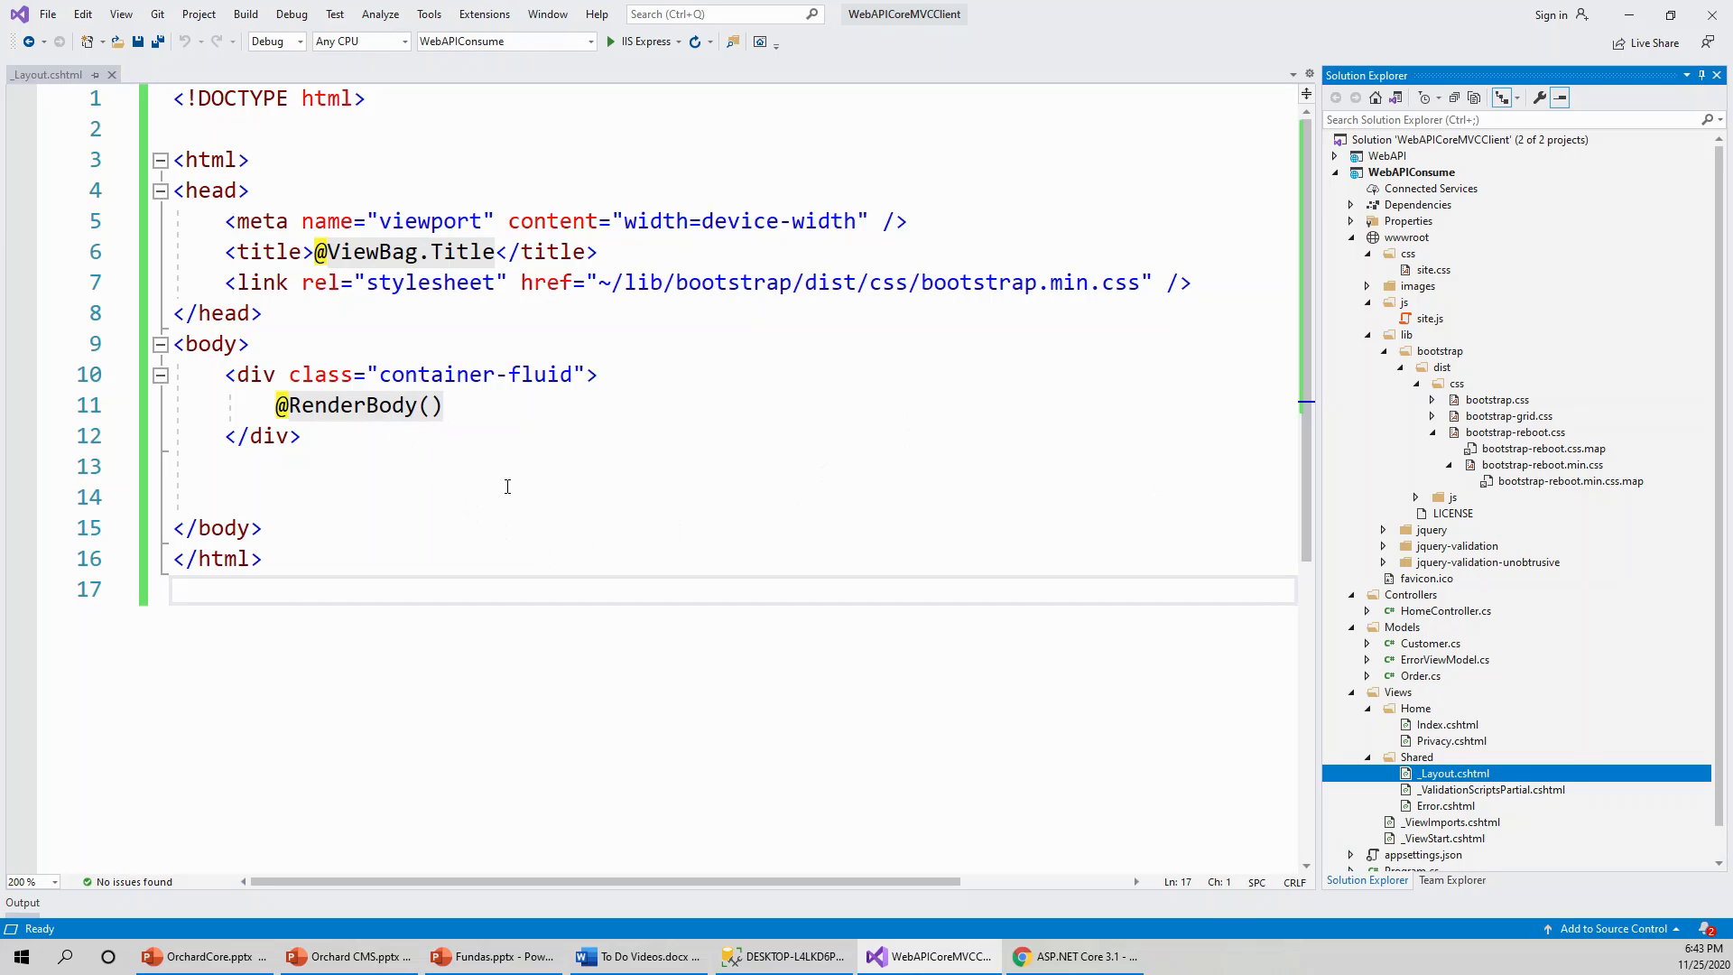